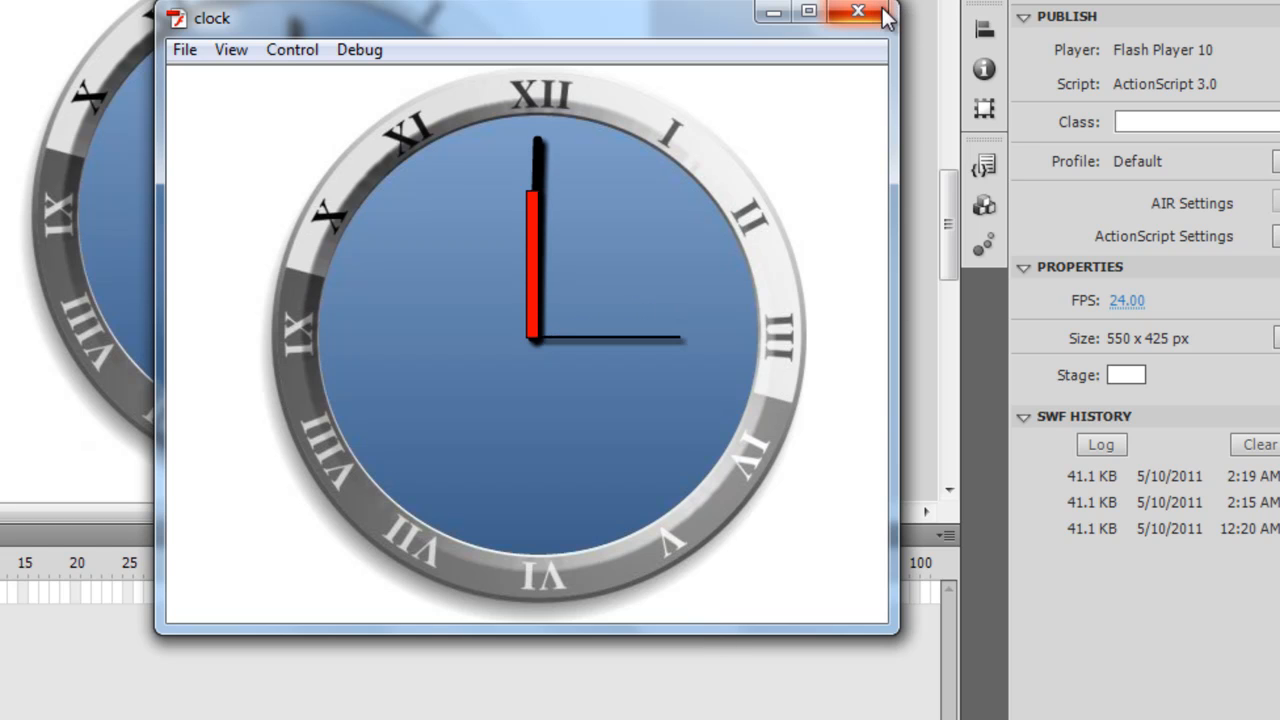
Step: Close the running SWF preview of the clock to return to the stage
left_click(852, 12)
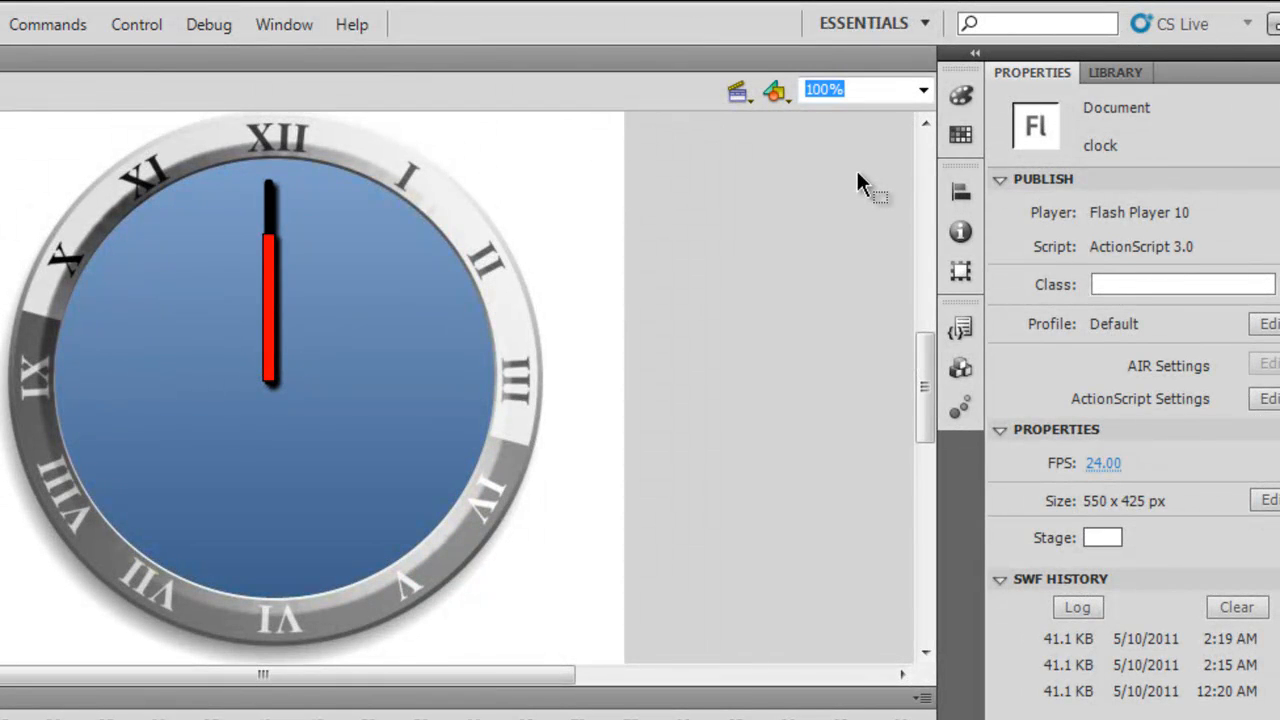
mouse_move(352, 316)
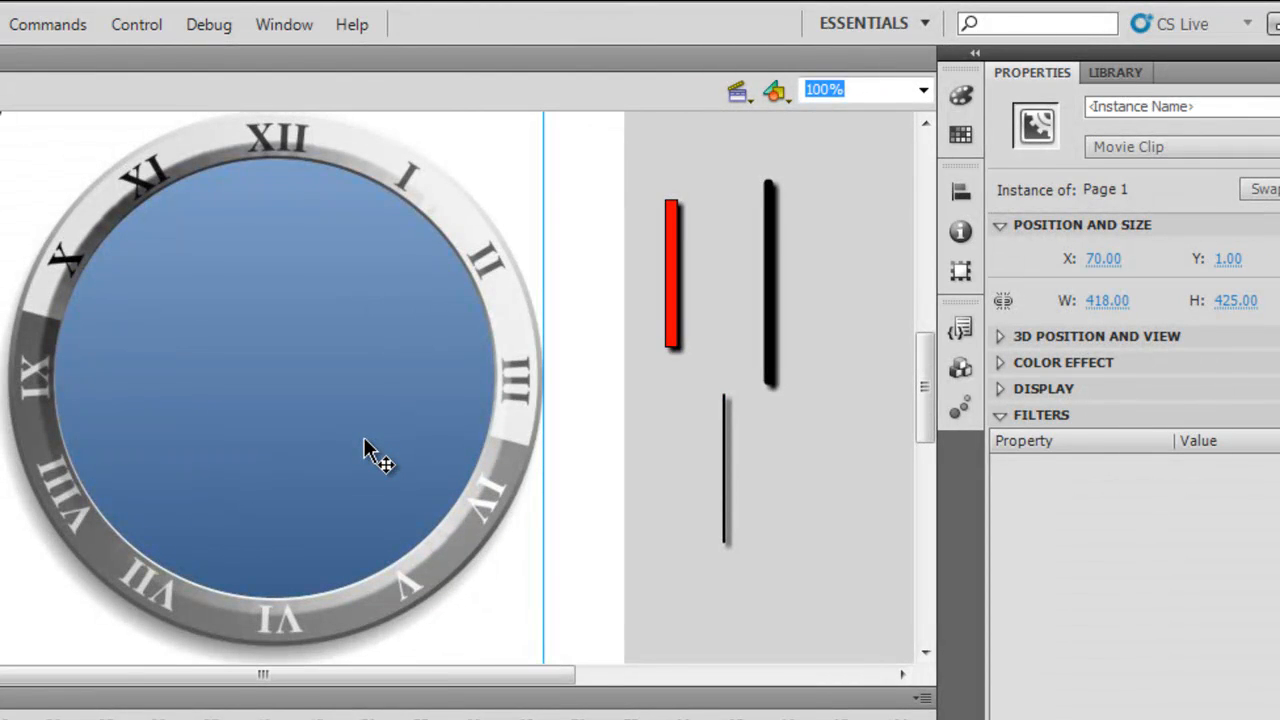
mouse_move(158, 282)
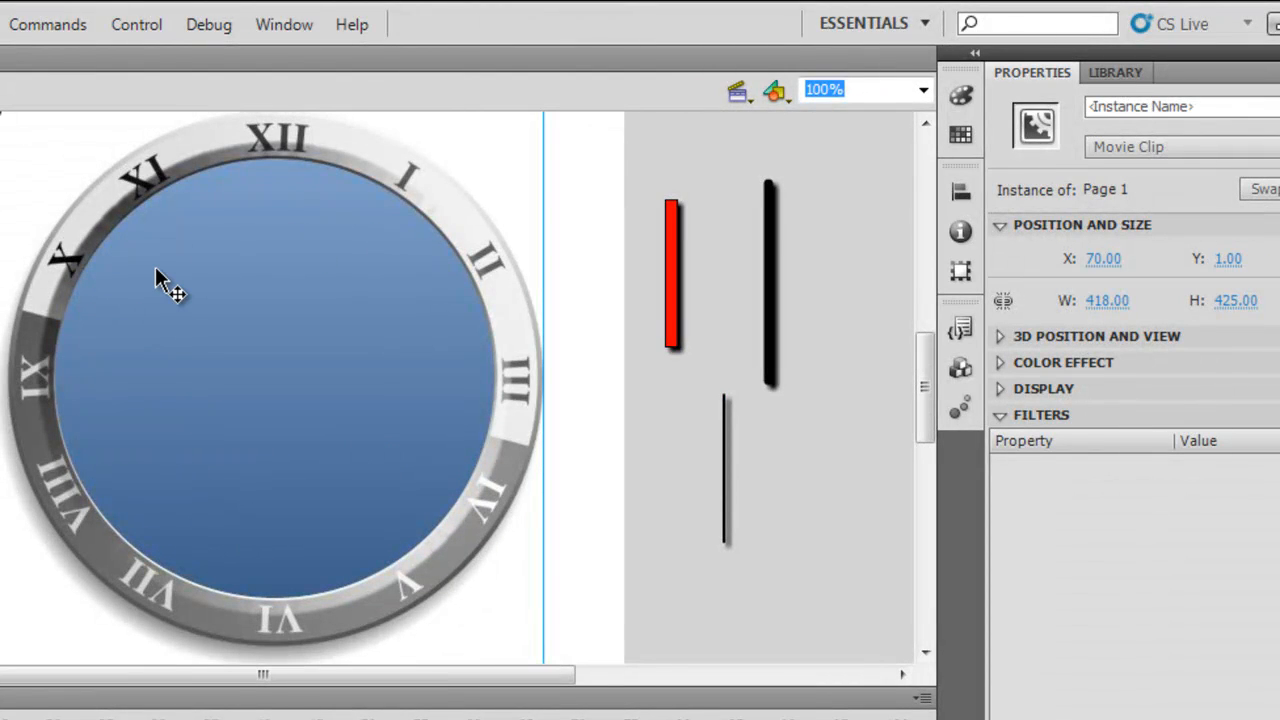
mouse_move(566, 330)
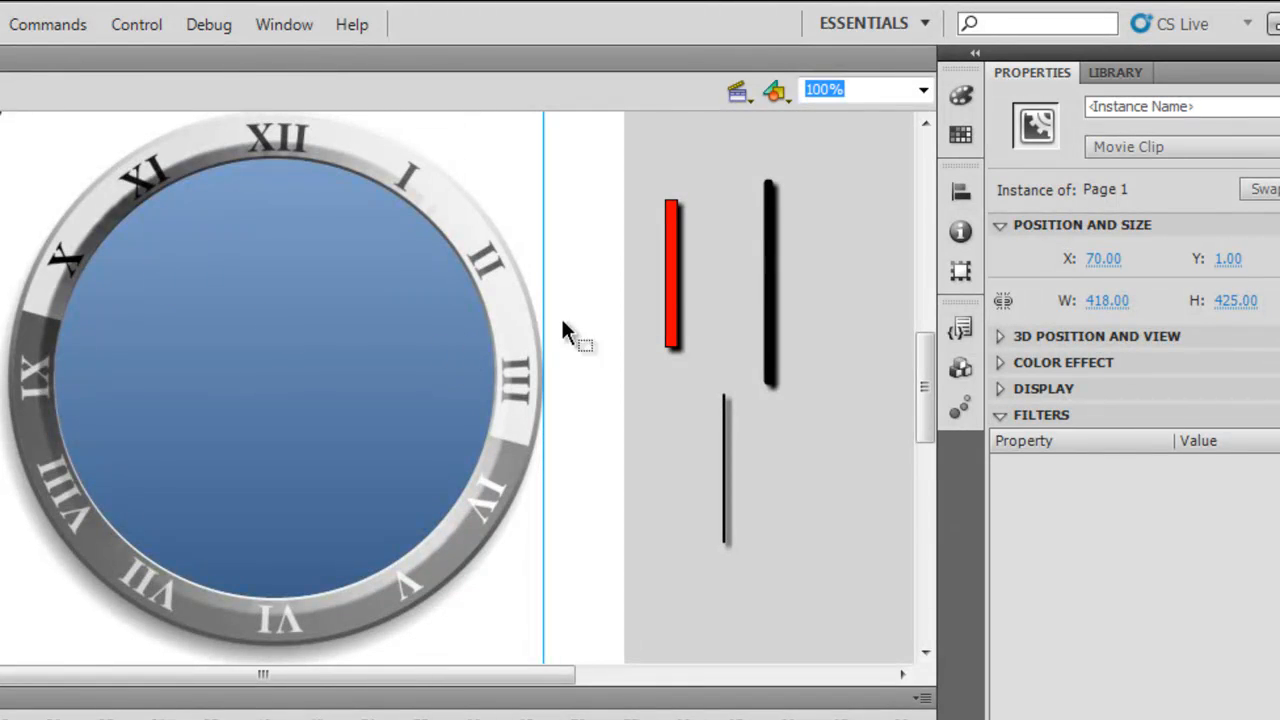
Step: Check the instance names hourhand and minutehand on the red and black hands
left_click(668, 276)
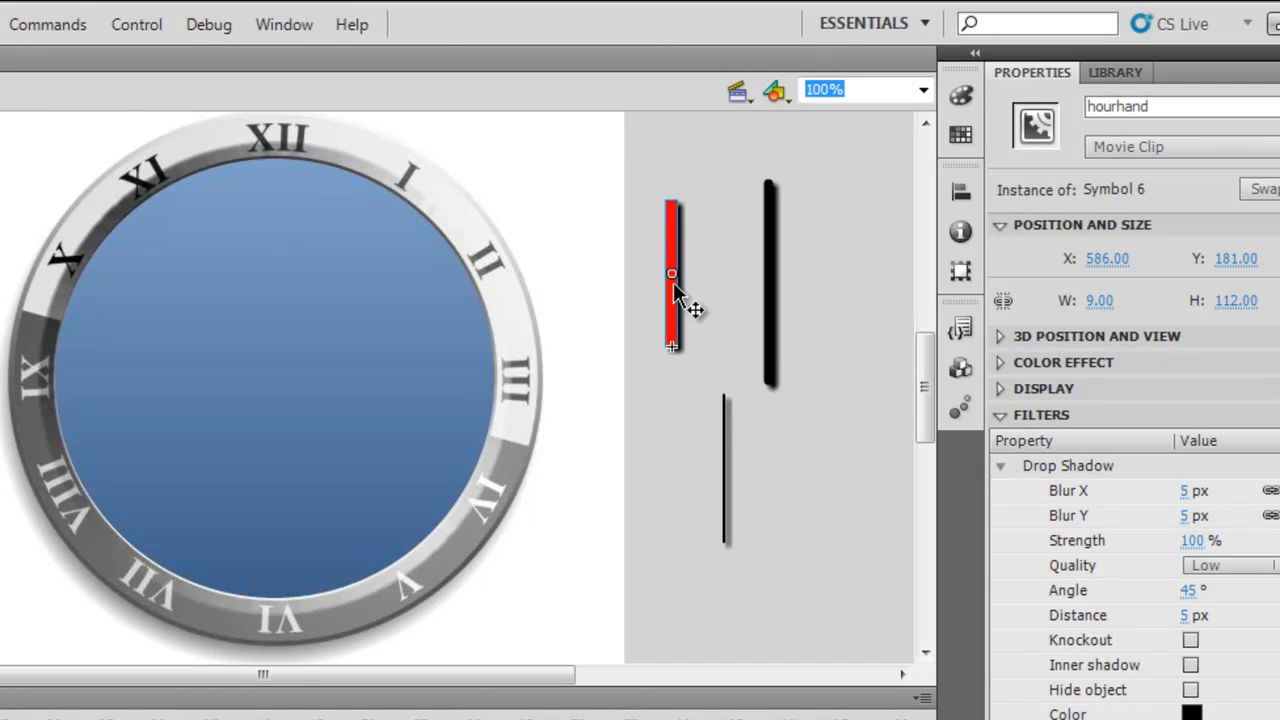
mouse_move(776, 290)
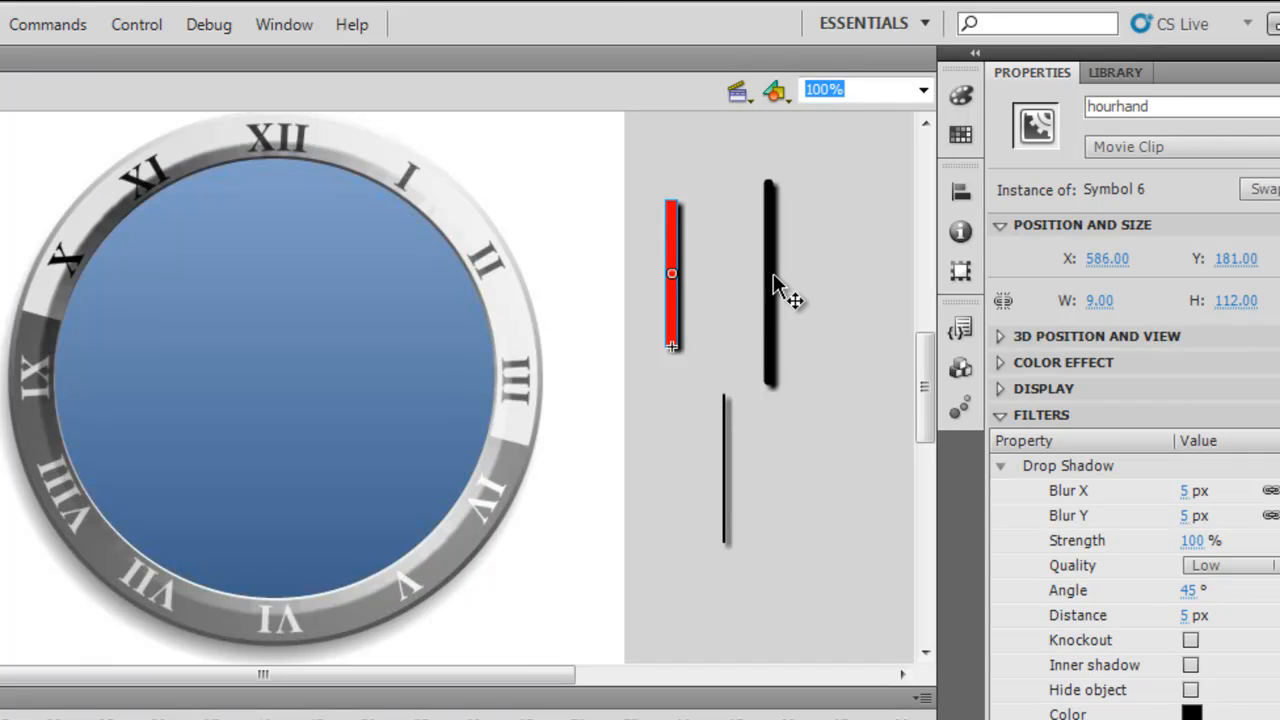
left_click(770, 284)
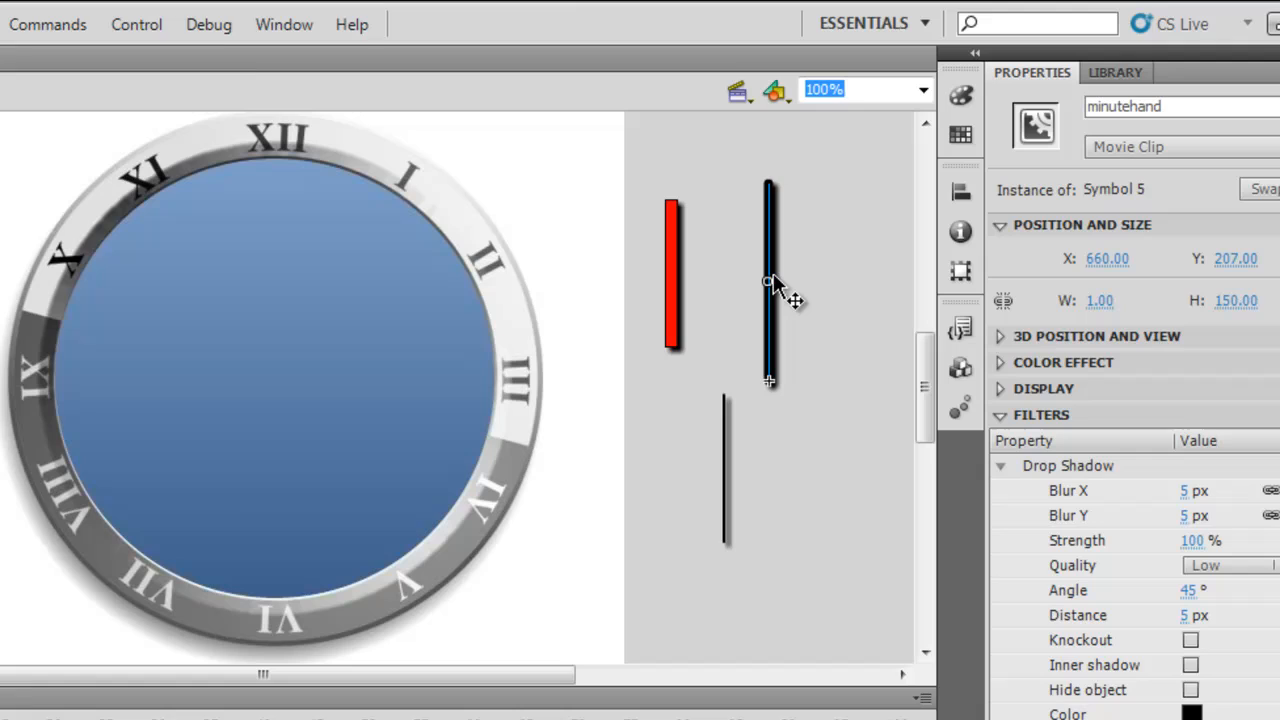
mouse_move(730, 476)
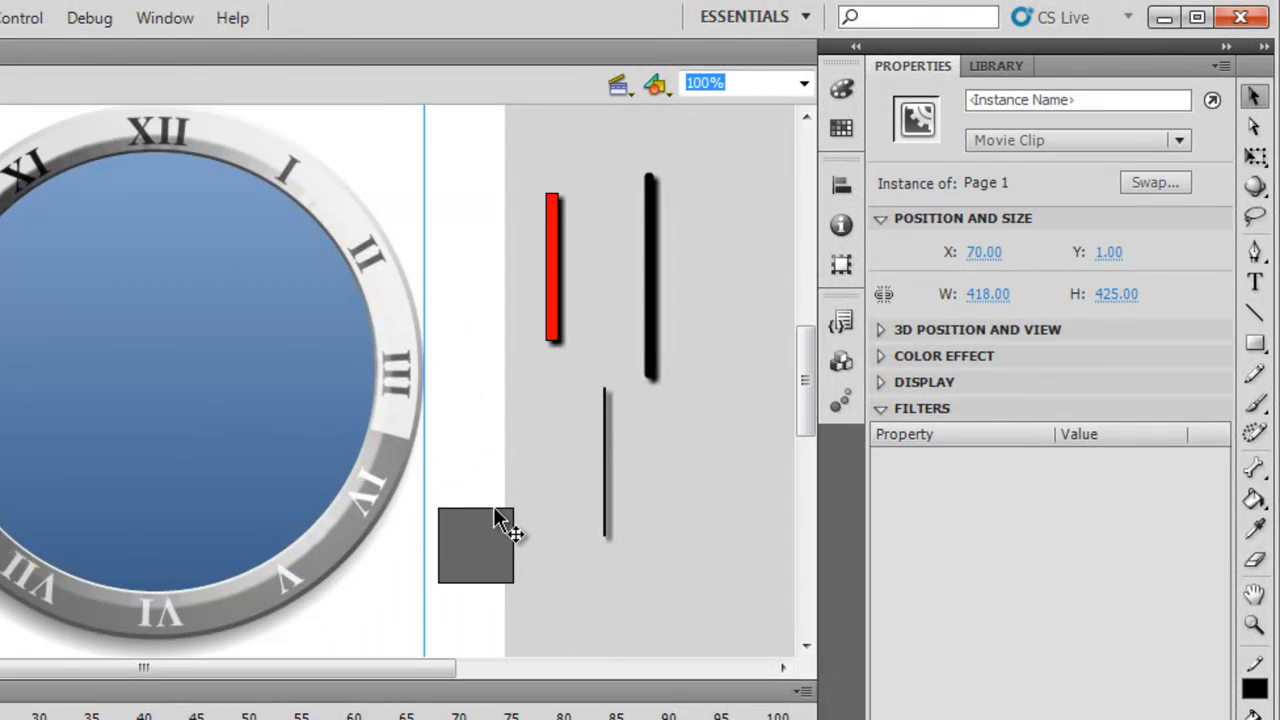
Step: Convert the grey square into a movie clip symbol (Symbol 7)
left_click(478, 552)
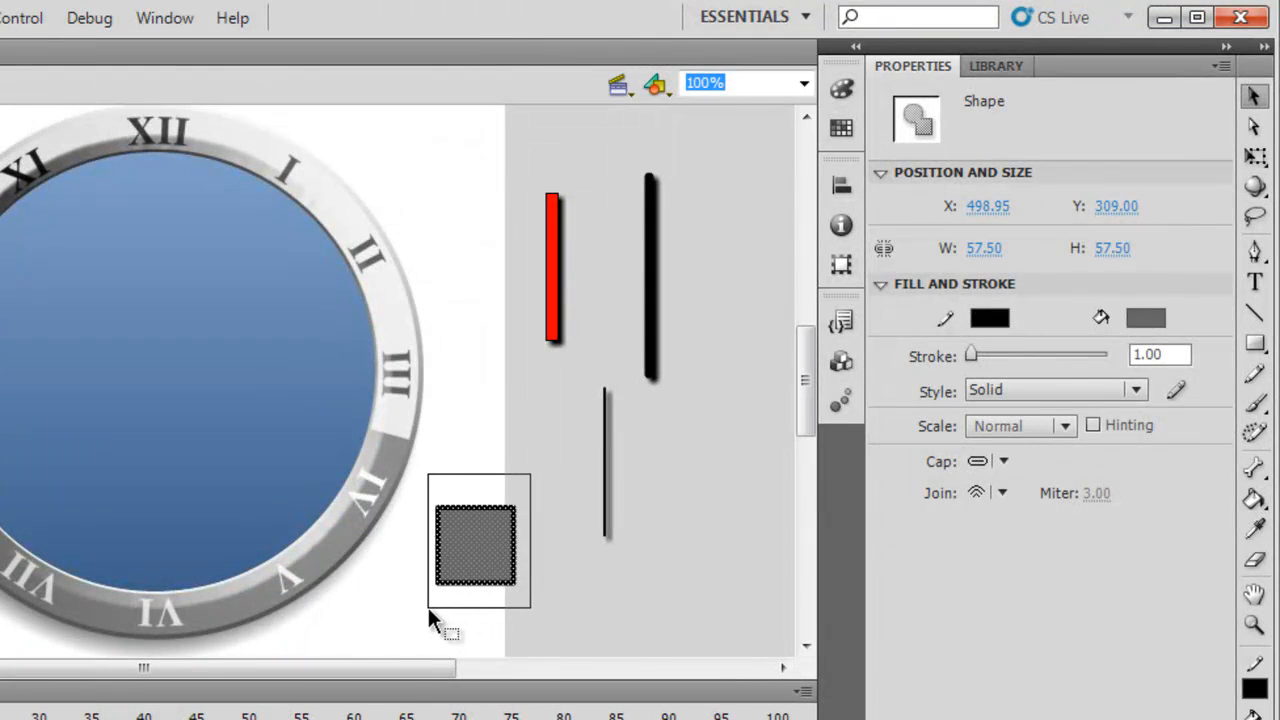
right_click(468, 540)
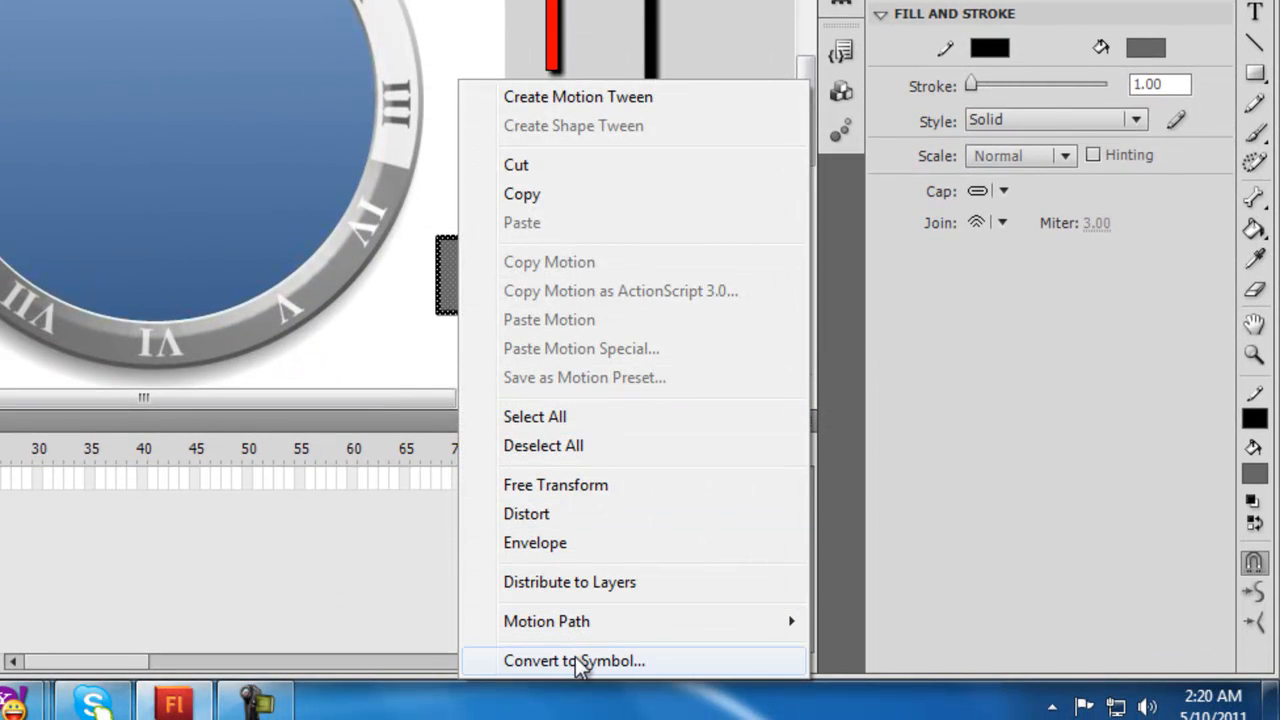
left_click(574, 660)
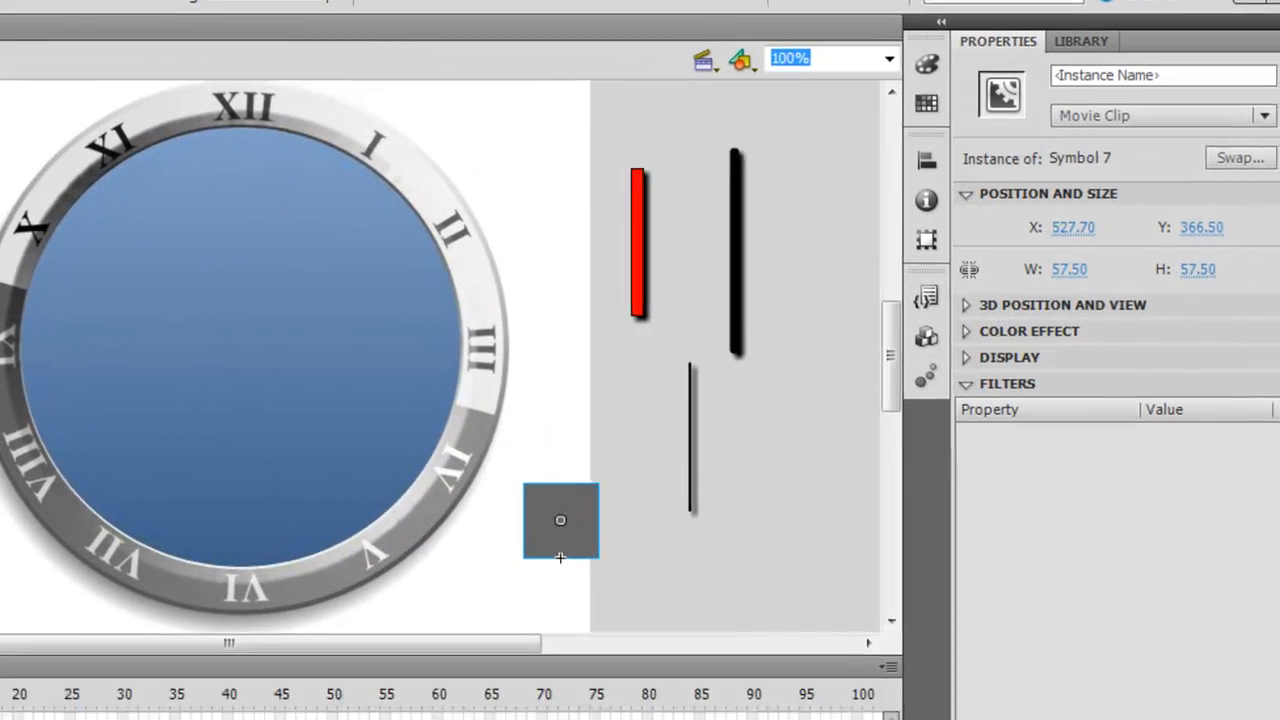
Step: Add a Drop Shadow filter to the square movie clip
left_click(886, 652)
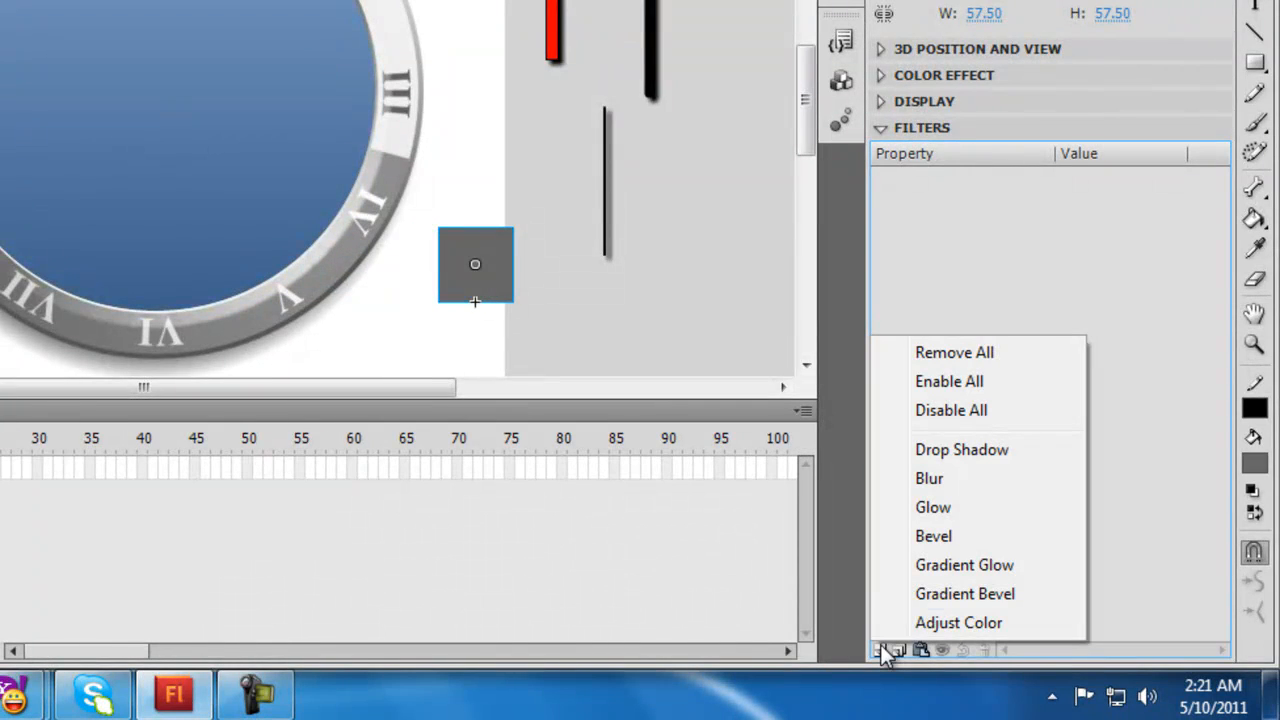
mouse_move(960, 448)
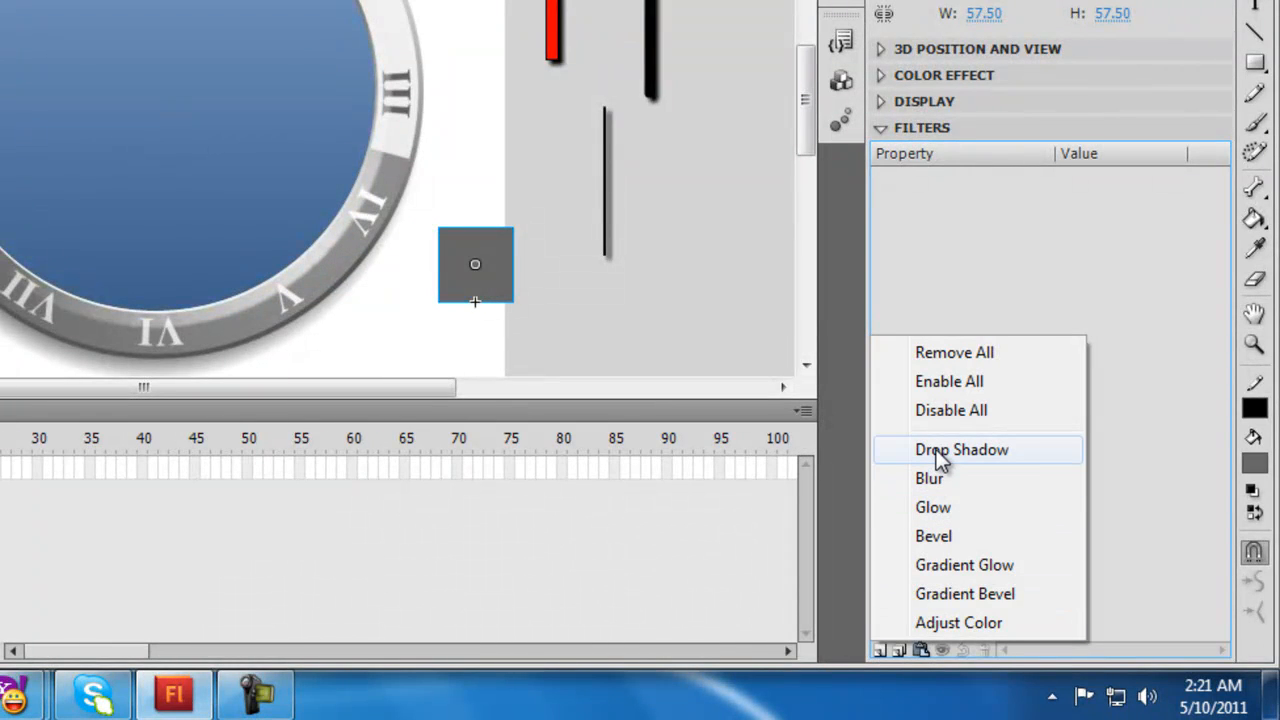
left_click(952, 450)
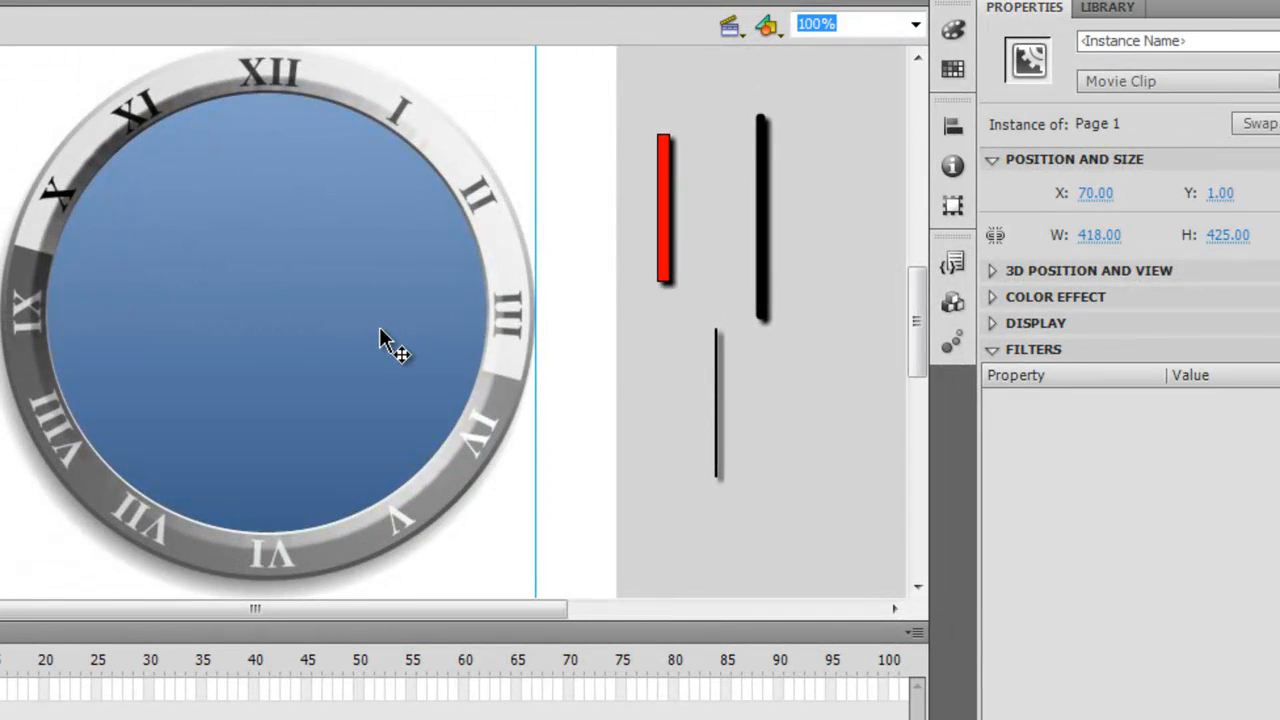
mouse_move(530, 168)
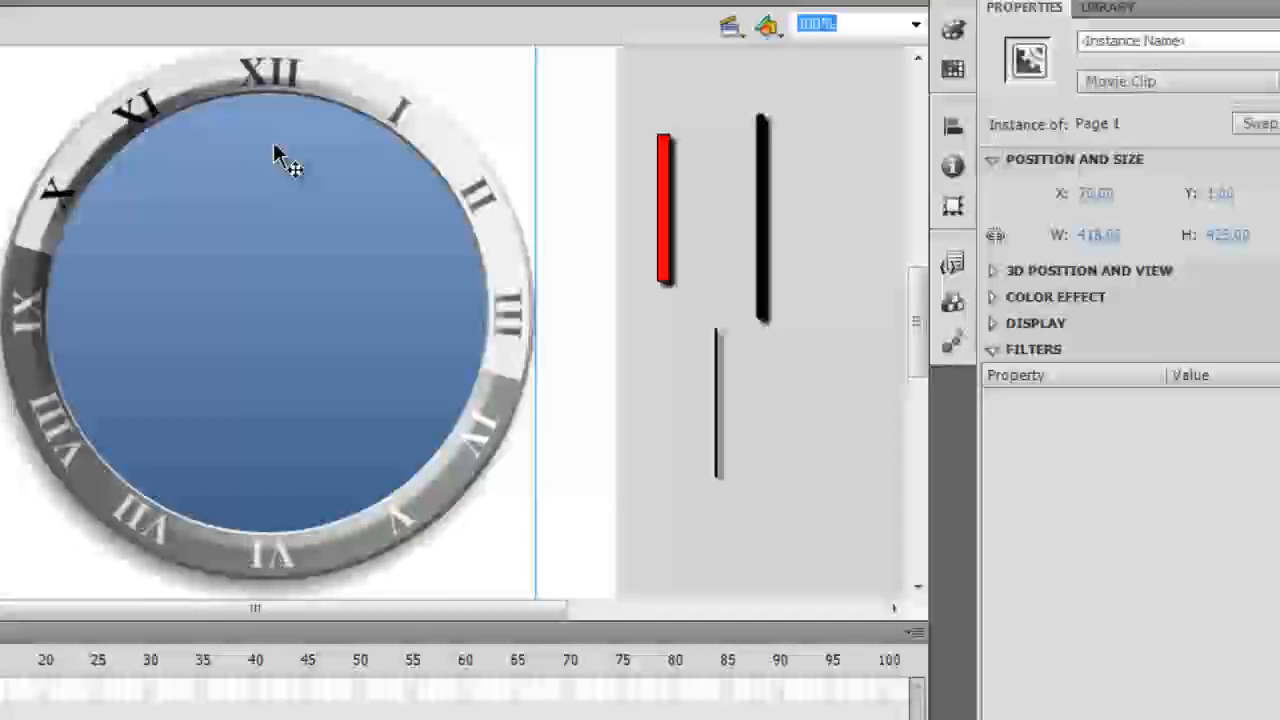
left_click(760, 216)
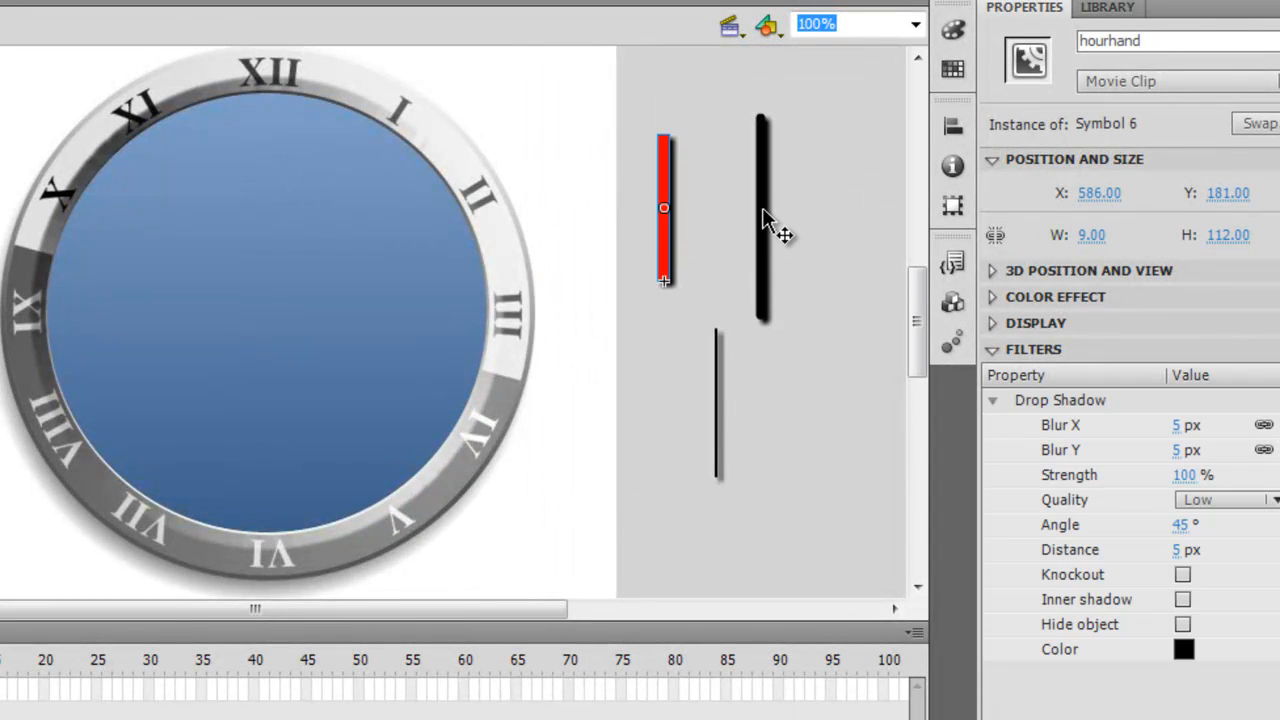
left_click(760, 220)
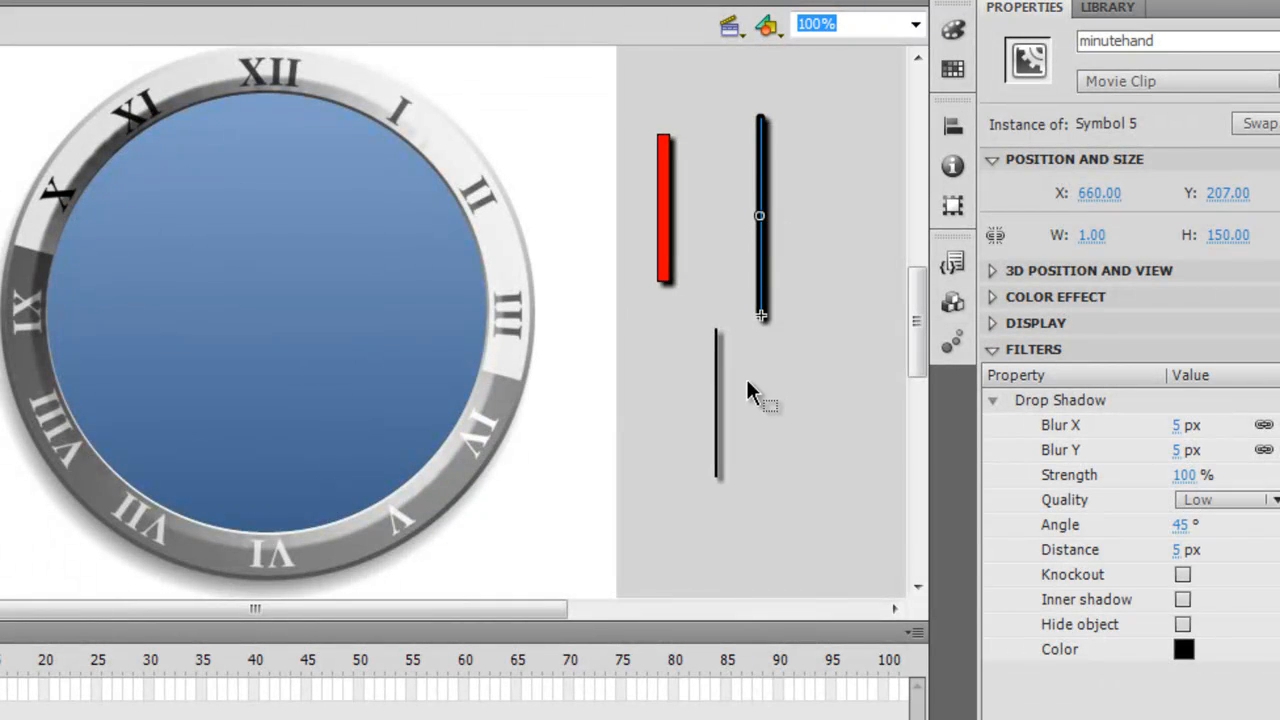
mouse_move(770, 490)
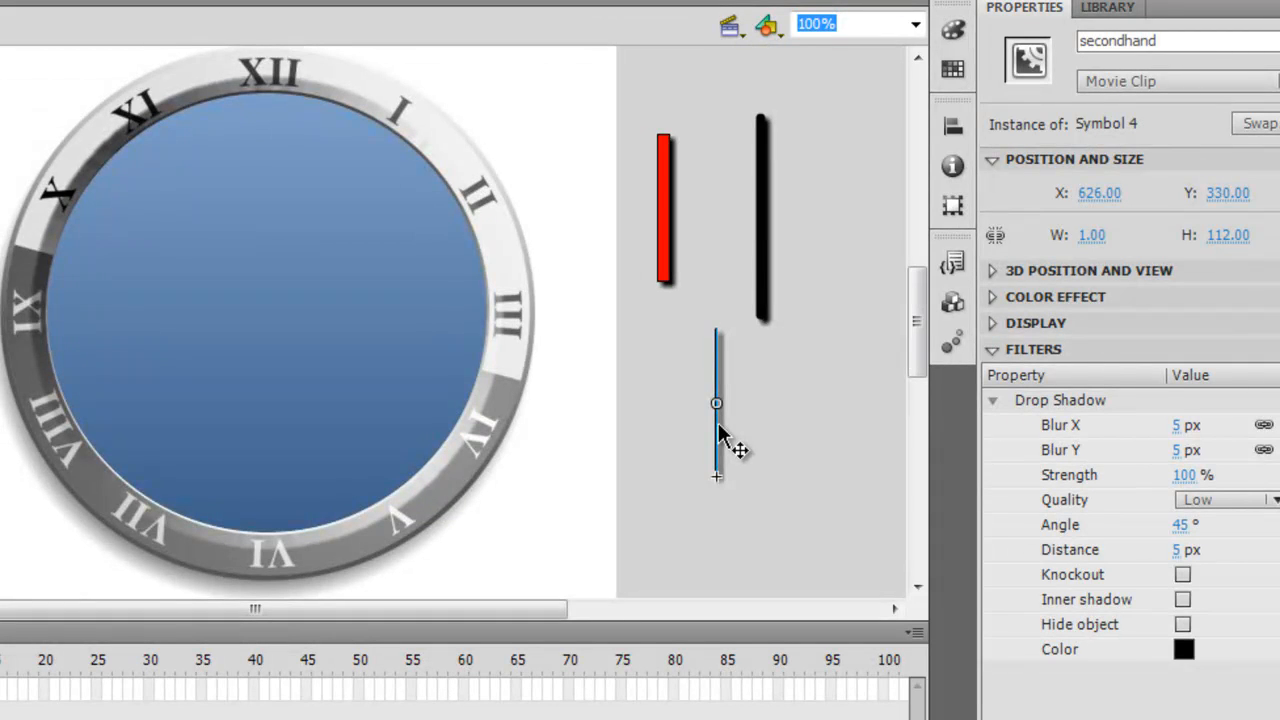
mouse_move(804, 270)
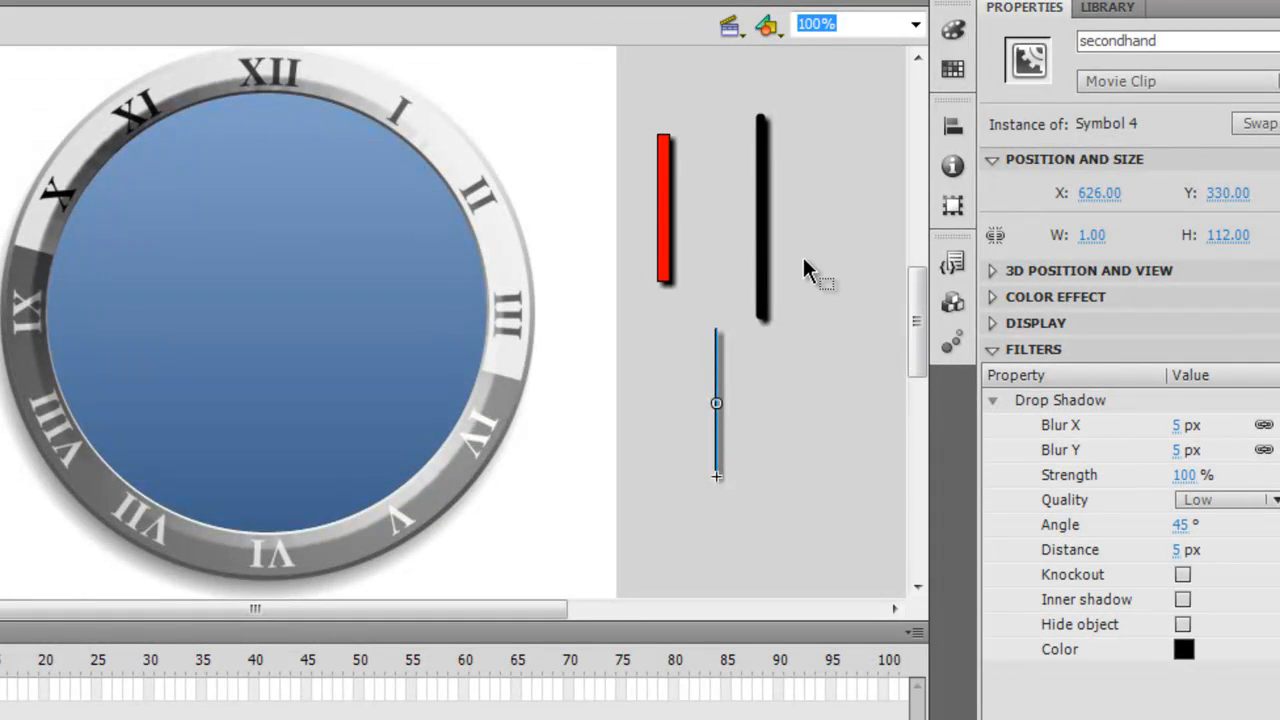
left_click(760, 216)
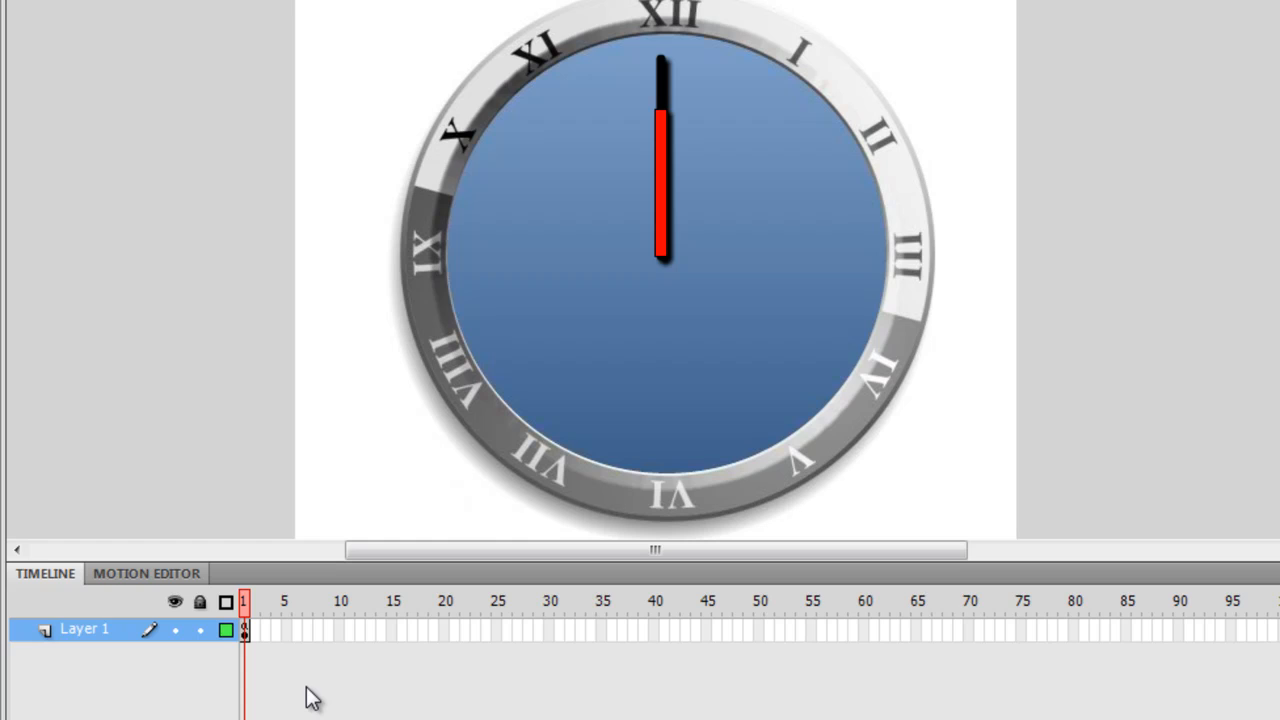
mouse_move(268, 640)
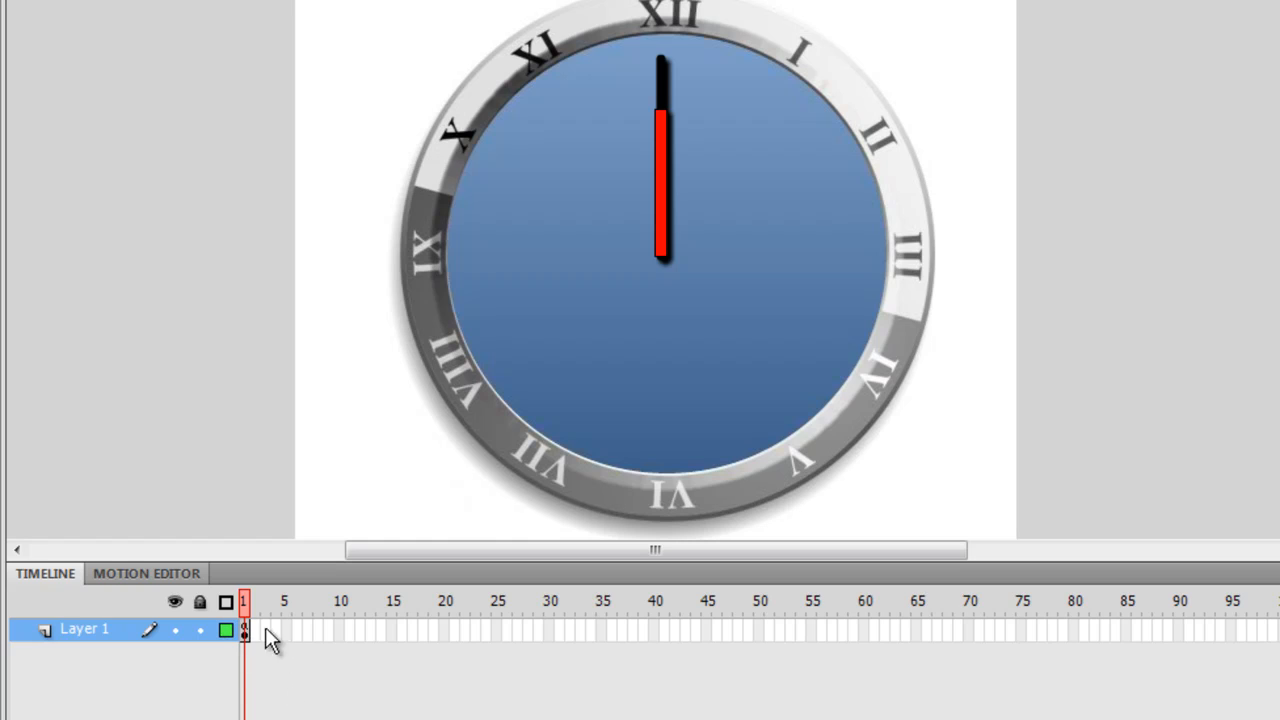
mouse_move(248, 640)
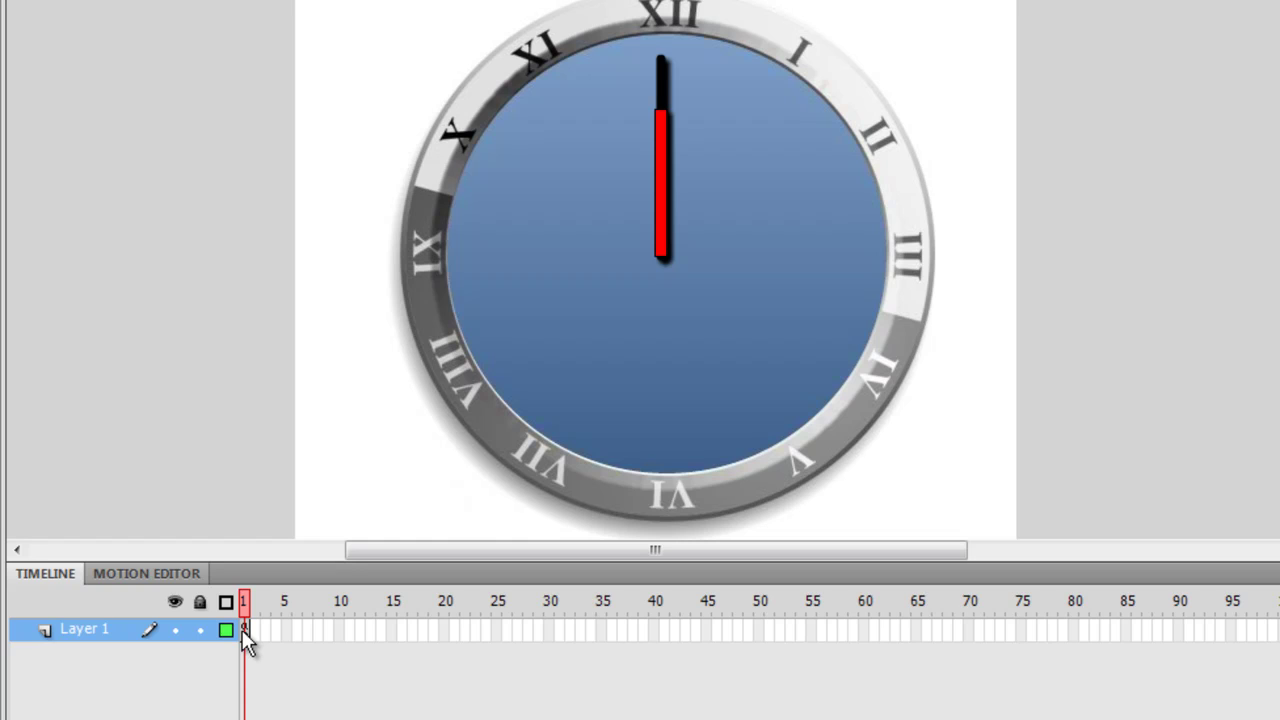
Step: Bring up the context options for frame 1 of the clock's timeline
right_click(248, 628)
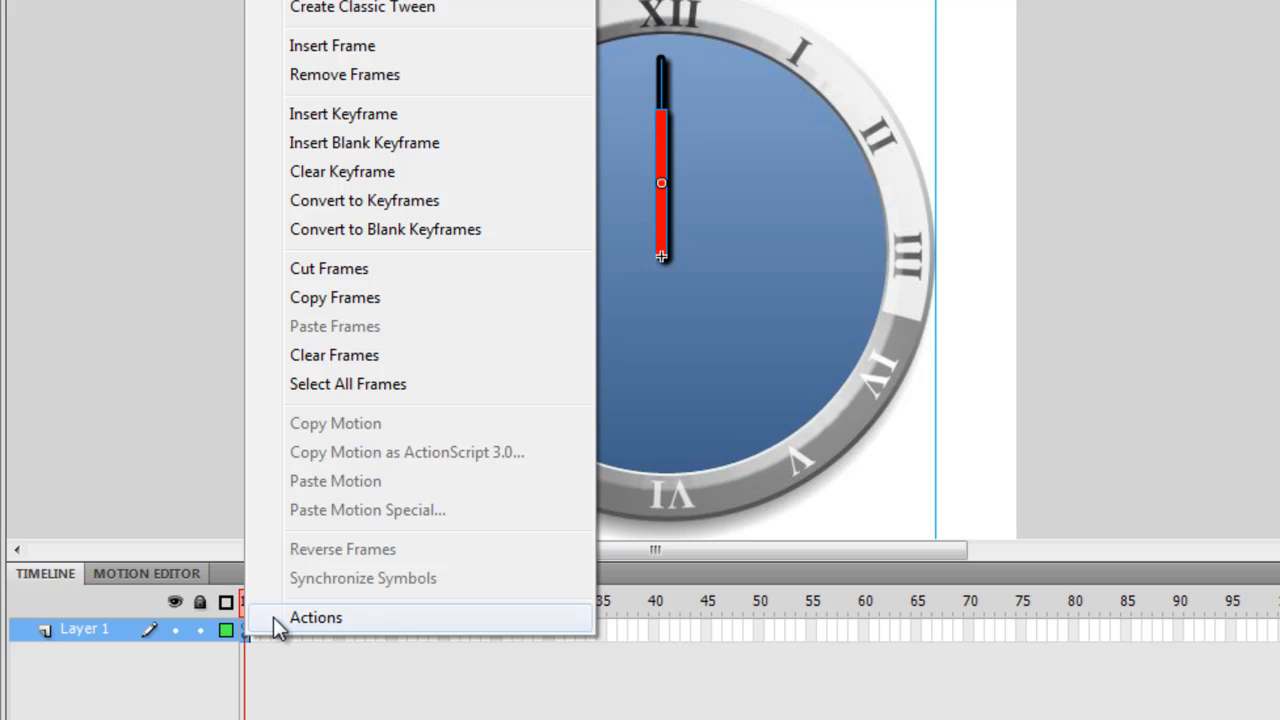
Step: Show the frame 1 Actions code with the two timers rotating the hands
left_click(316, 618)
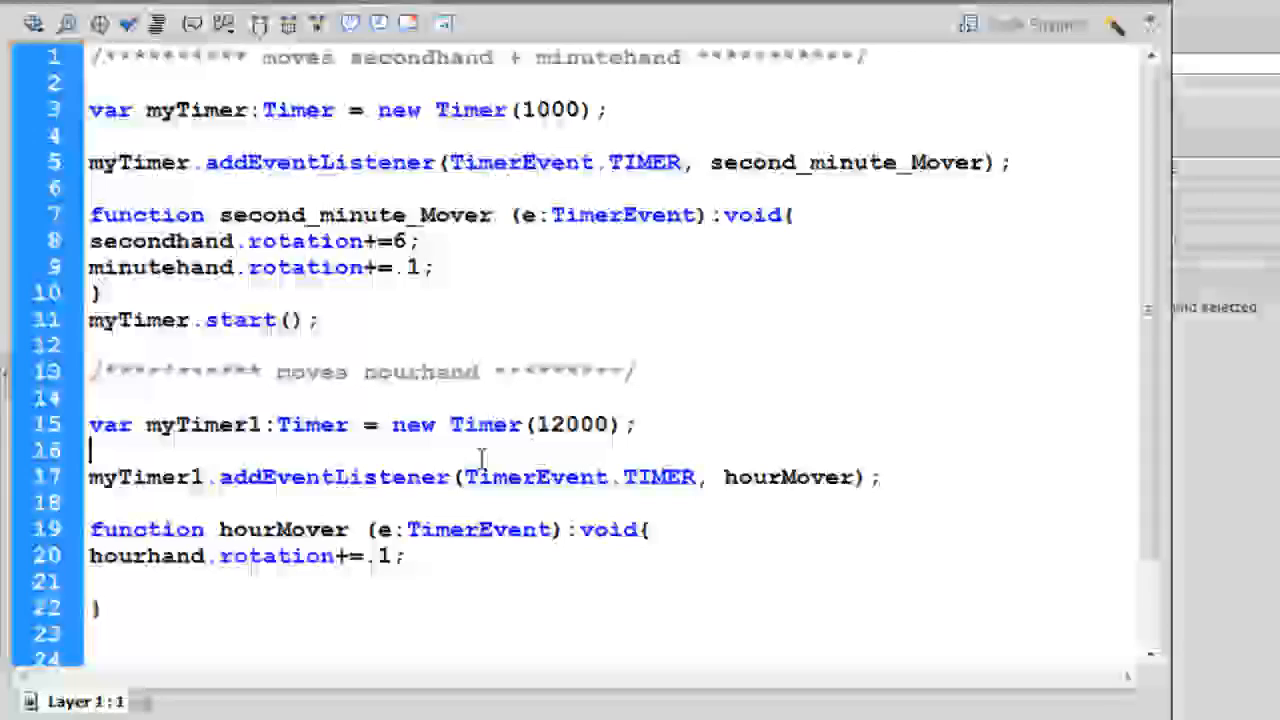
left_click_drag(88, 162, 318, 320)
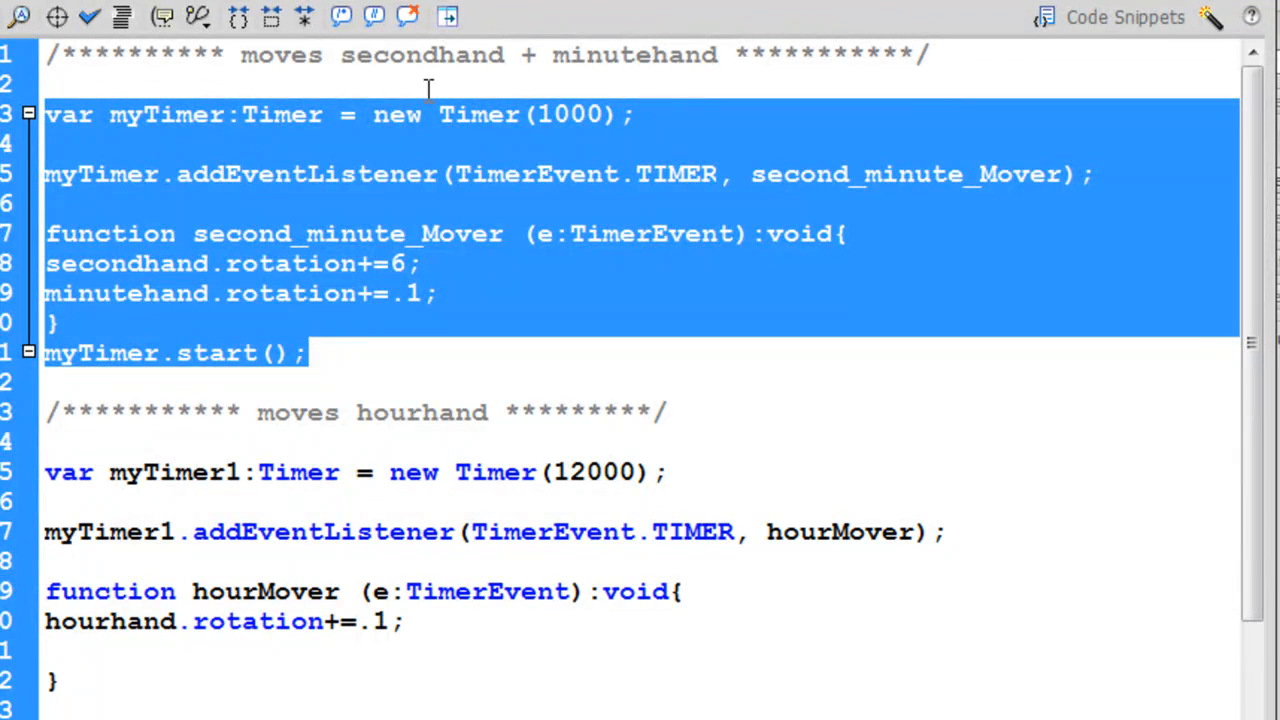
mouse_move(710, 64)
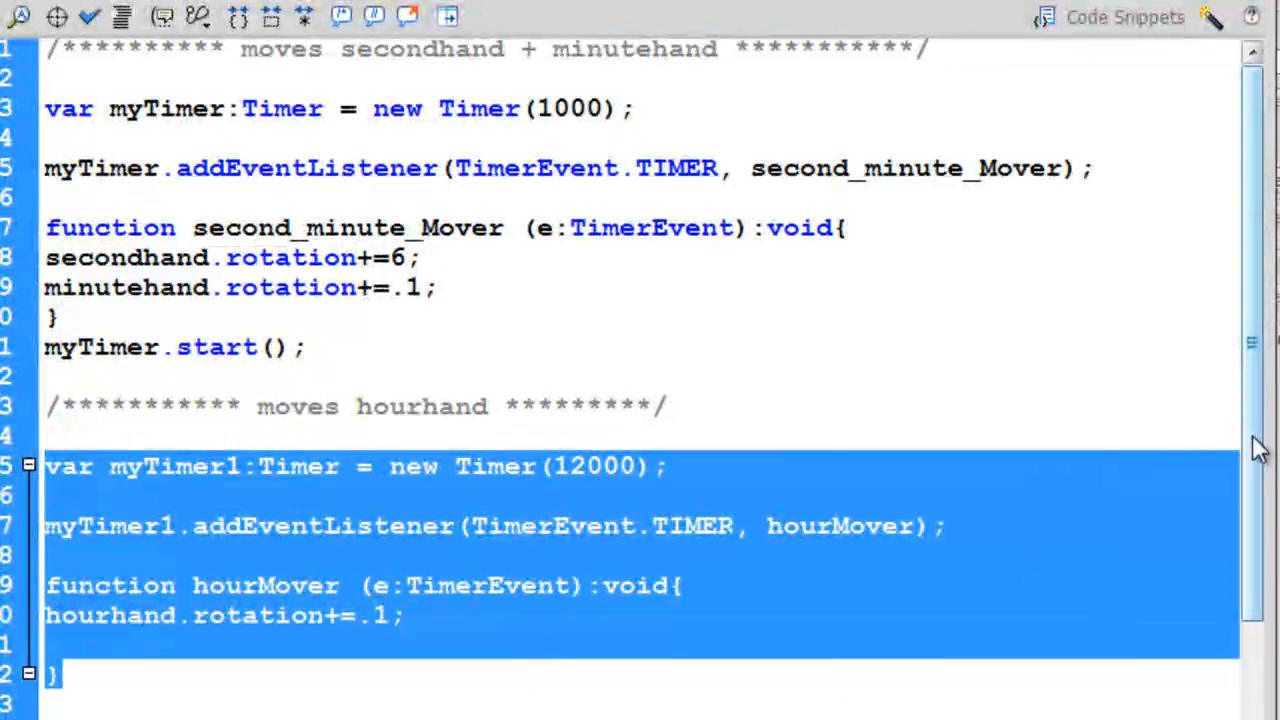
scroll("down", 3)
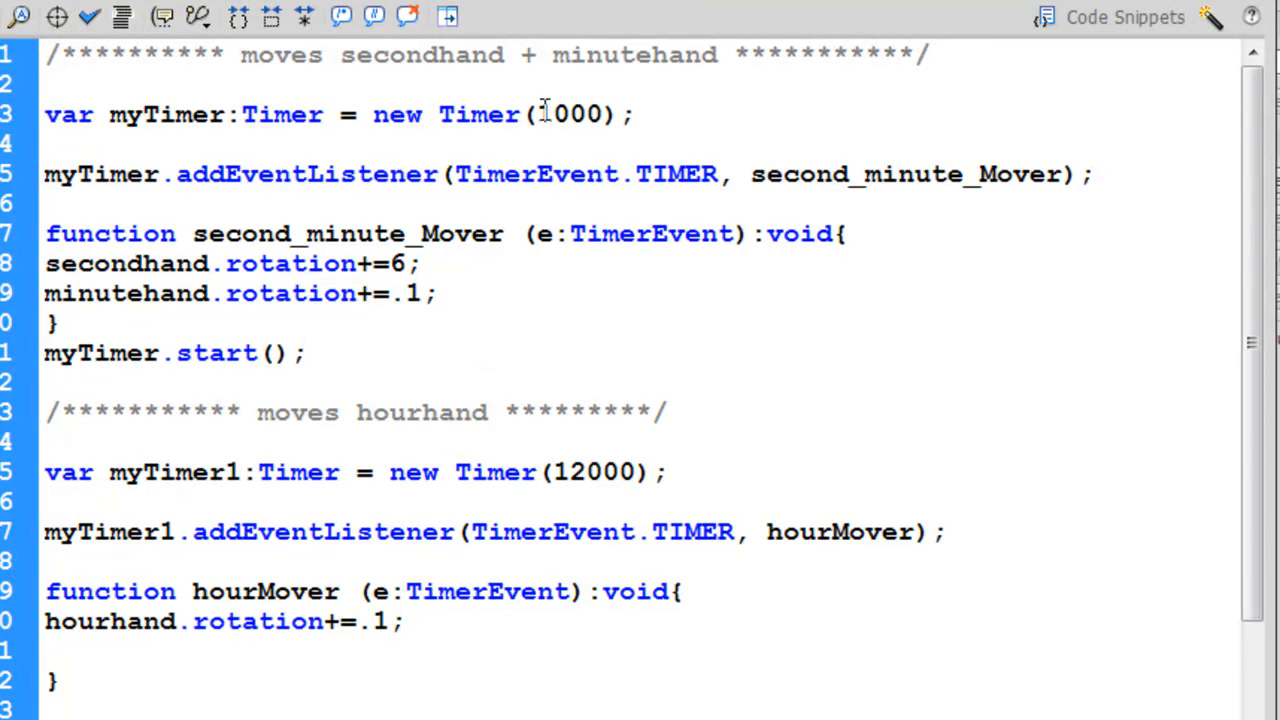
double_click(570, 114)
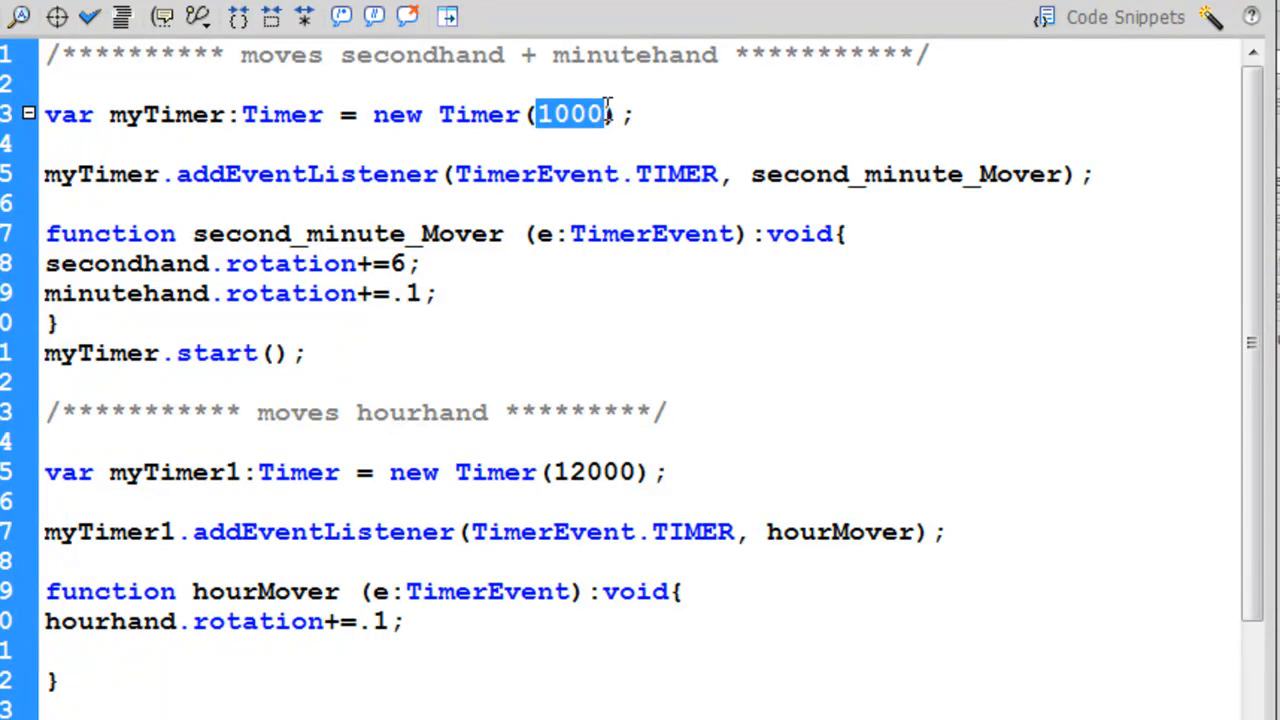
mouse_move(388, 264)
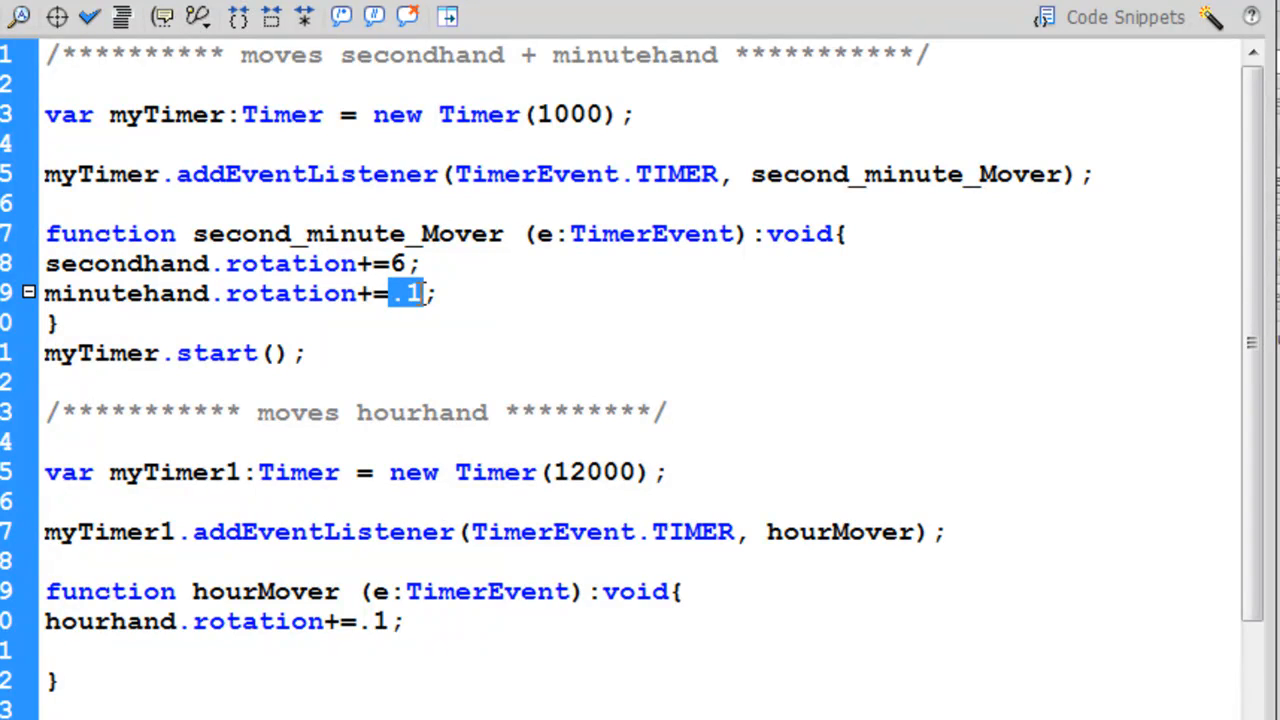
mouse_move(418, 304)
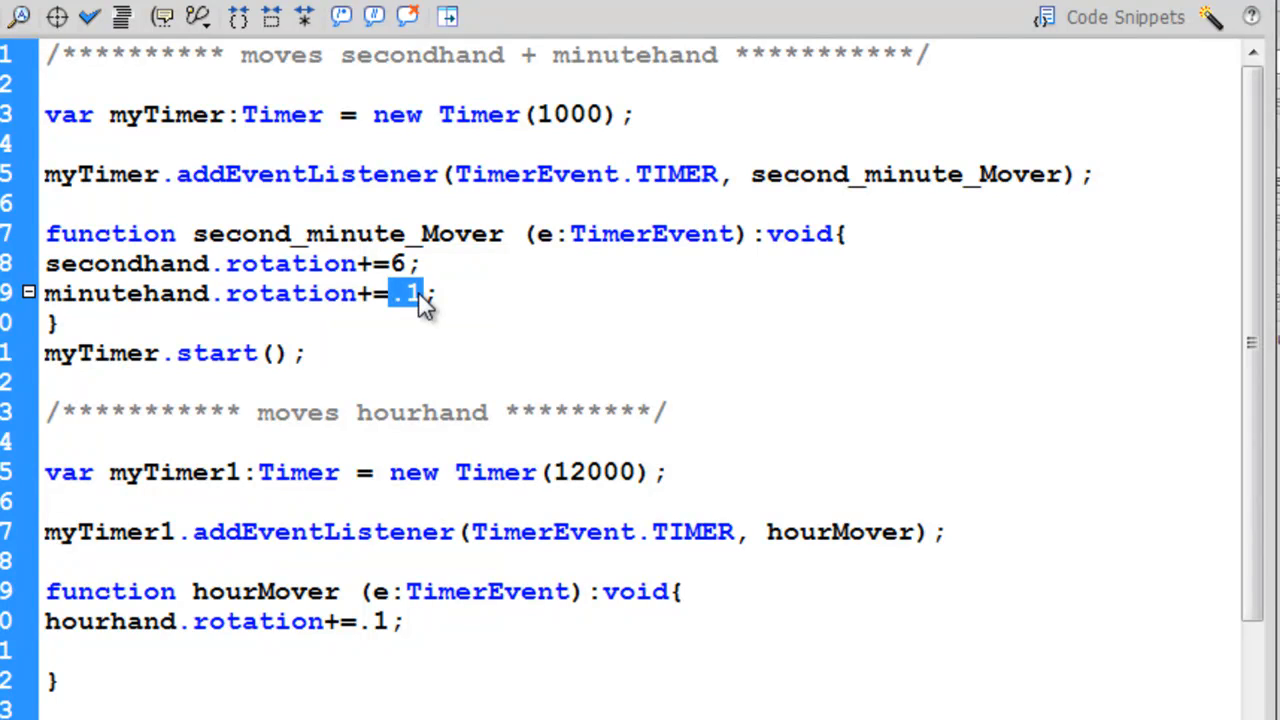
mouse_move(282, 160)
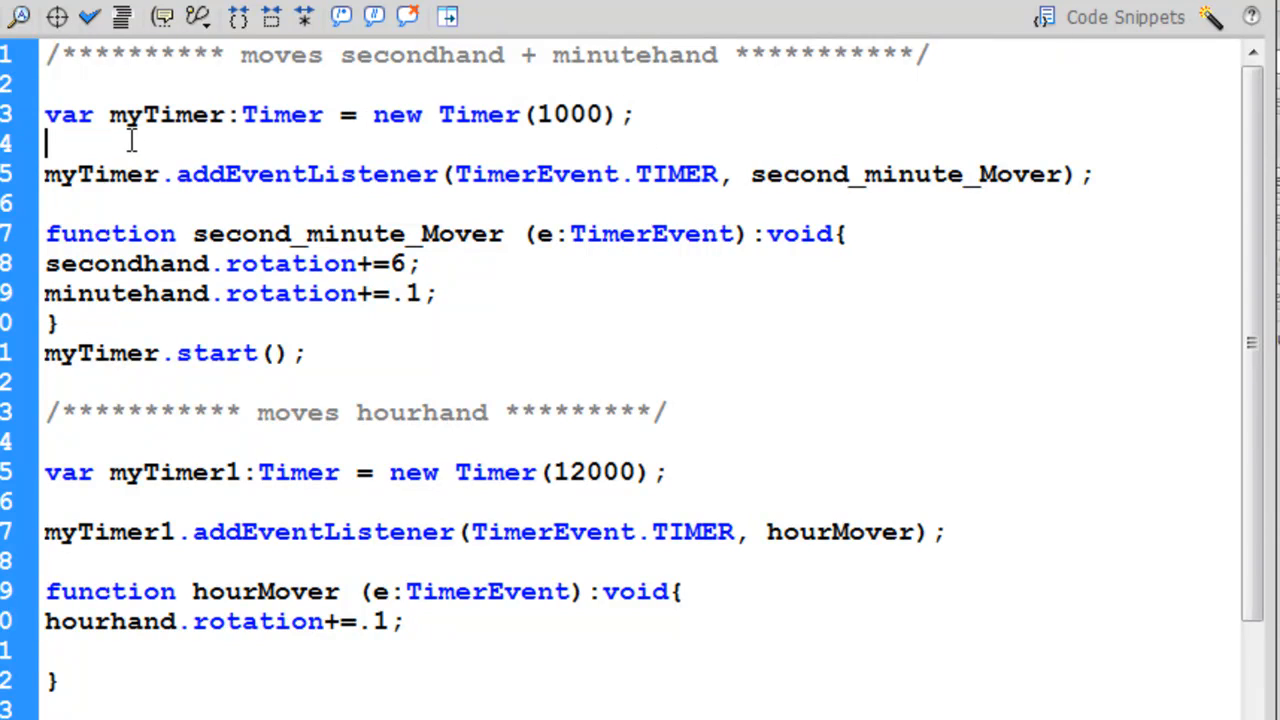
double_click(164, 114)
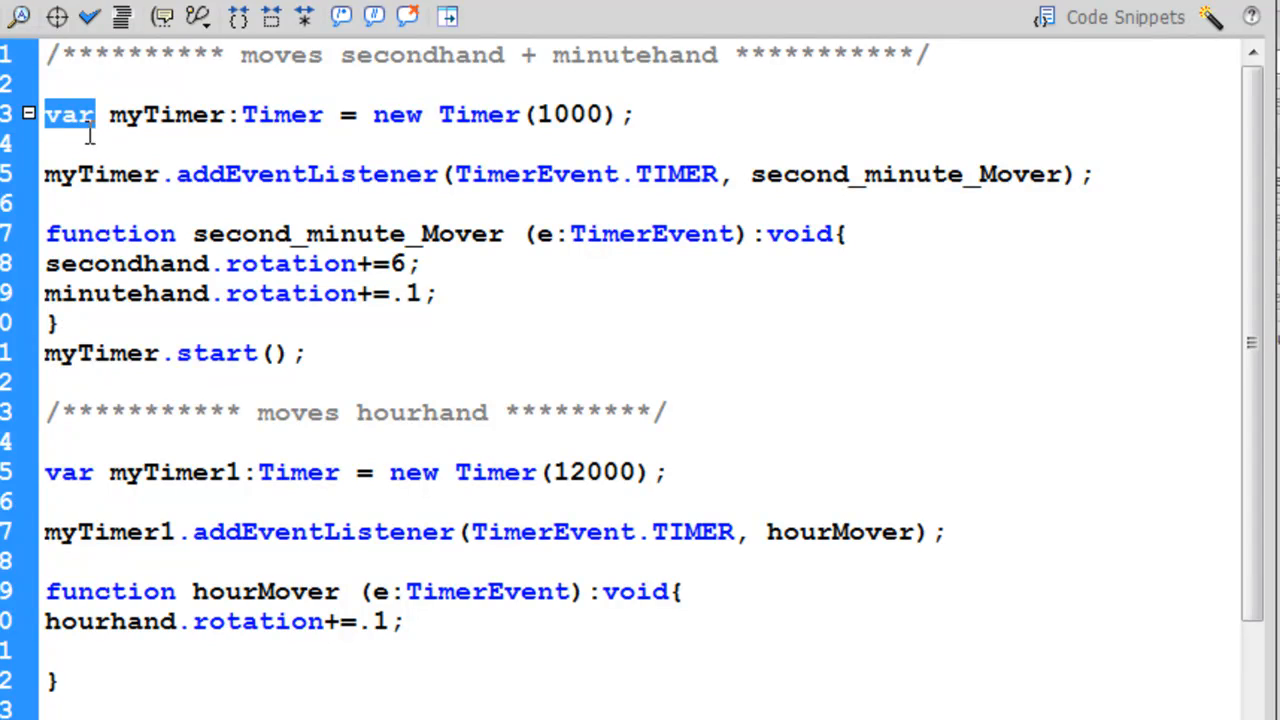
double_click(164, 114)
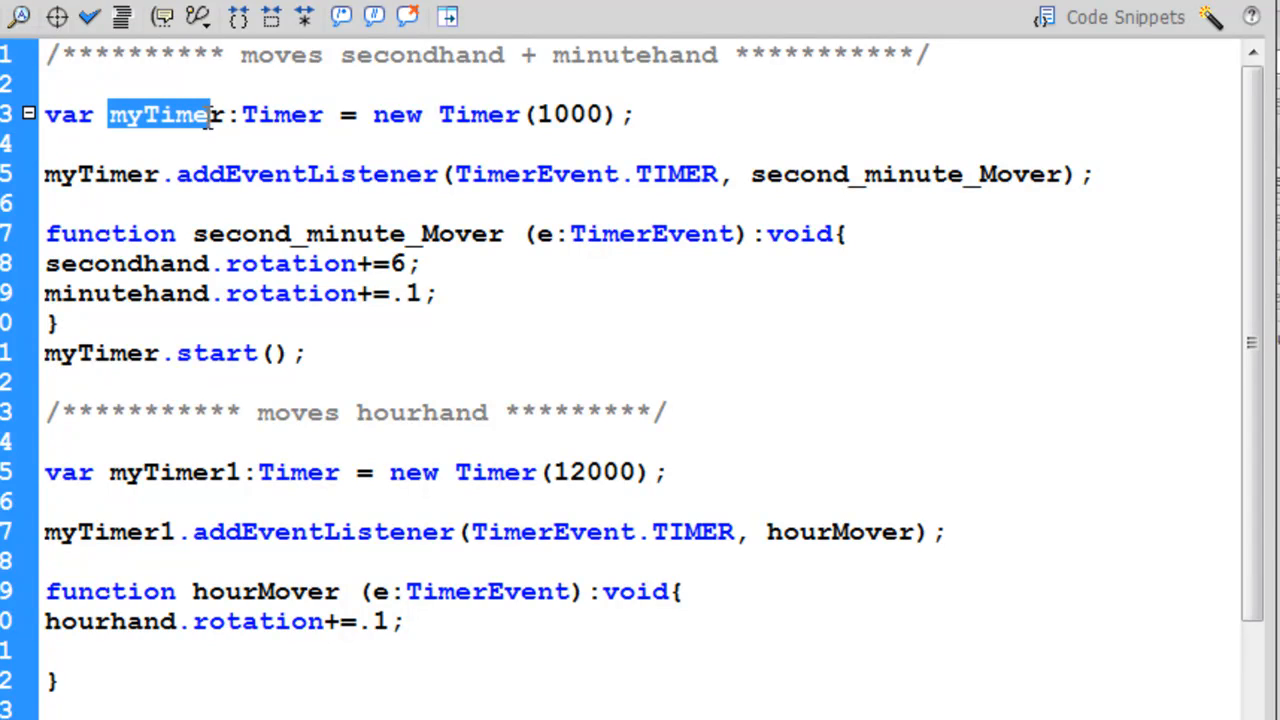
double_click(282, 114)
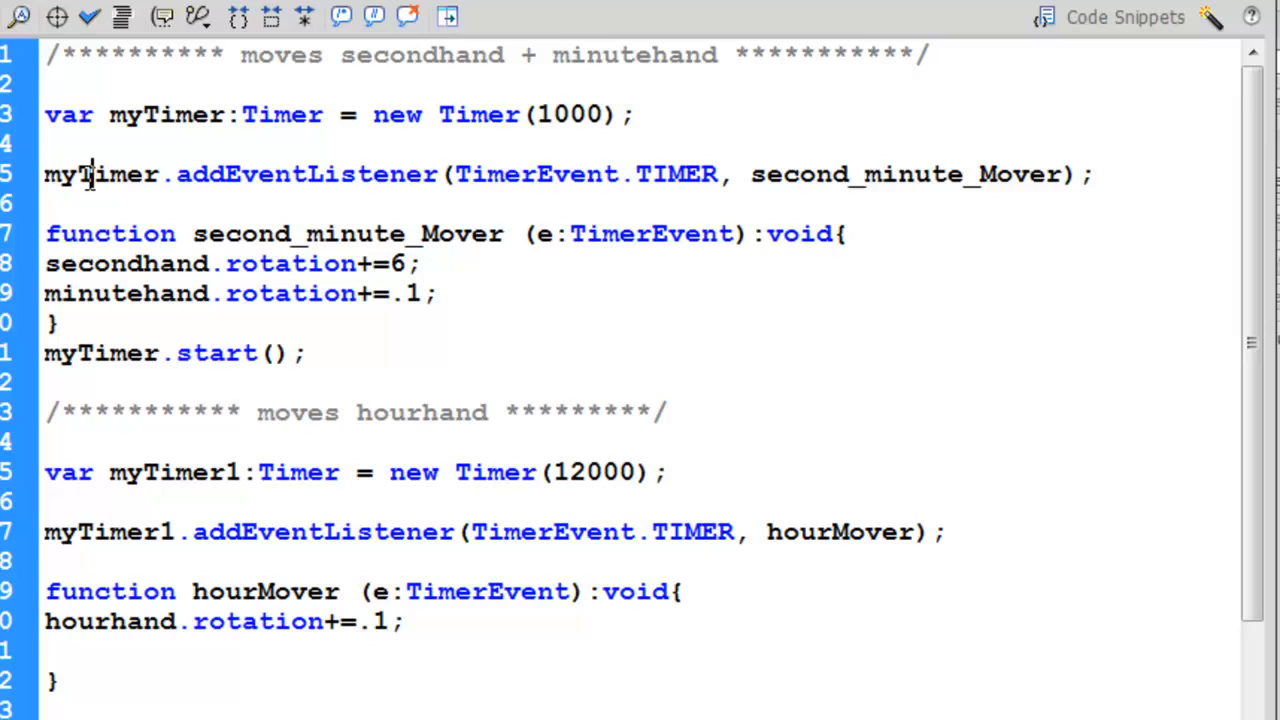
mouse_move(602, 196)
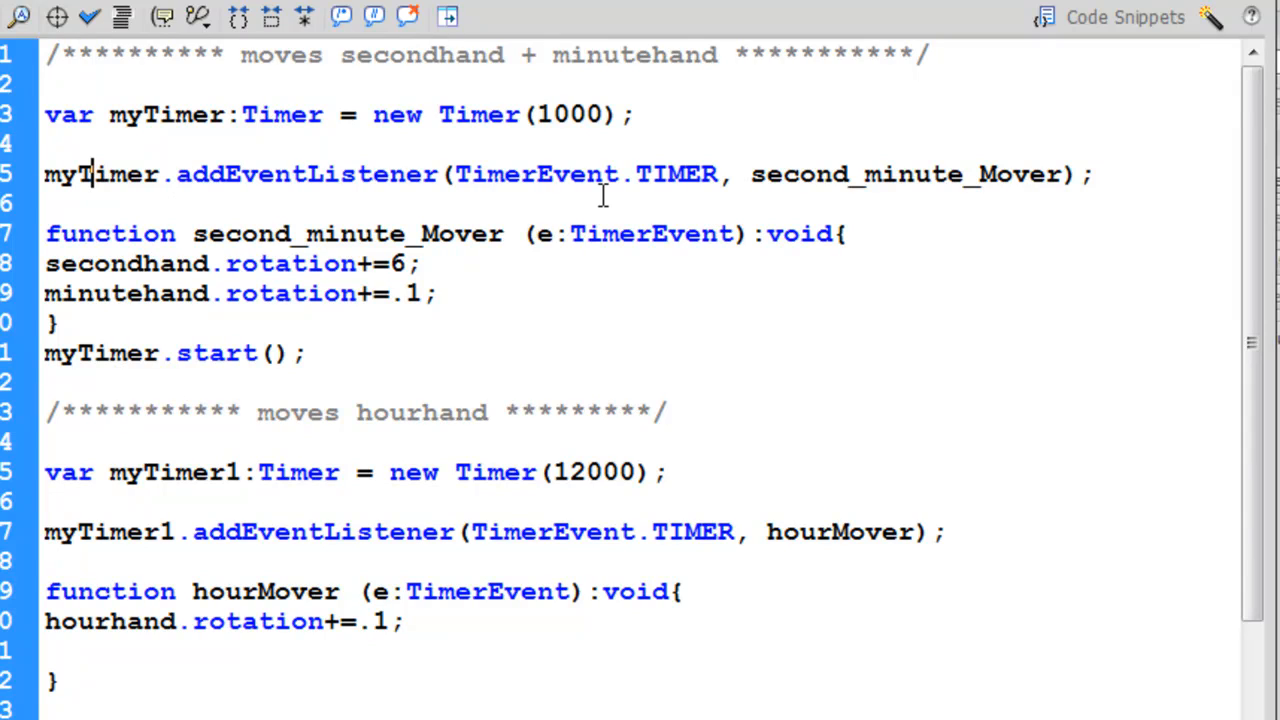
double_click(570, 114)
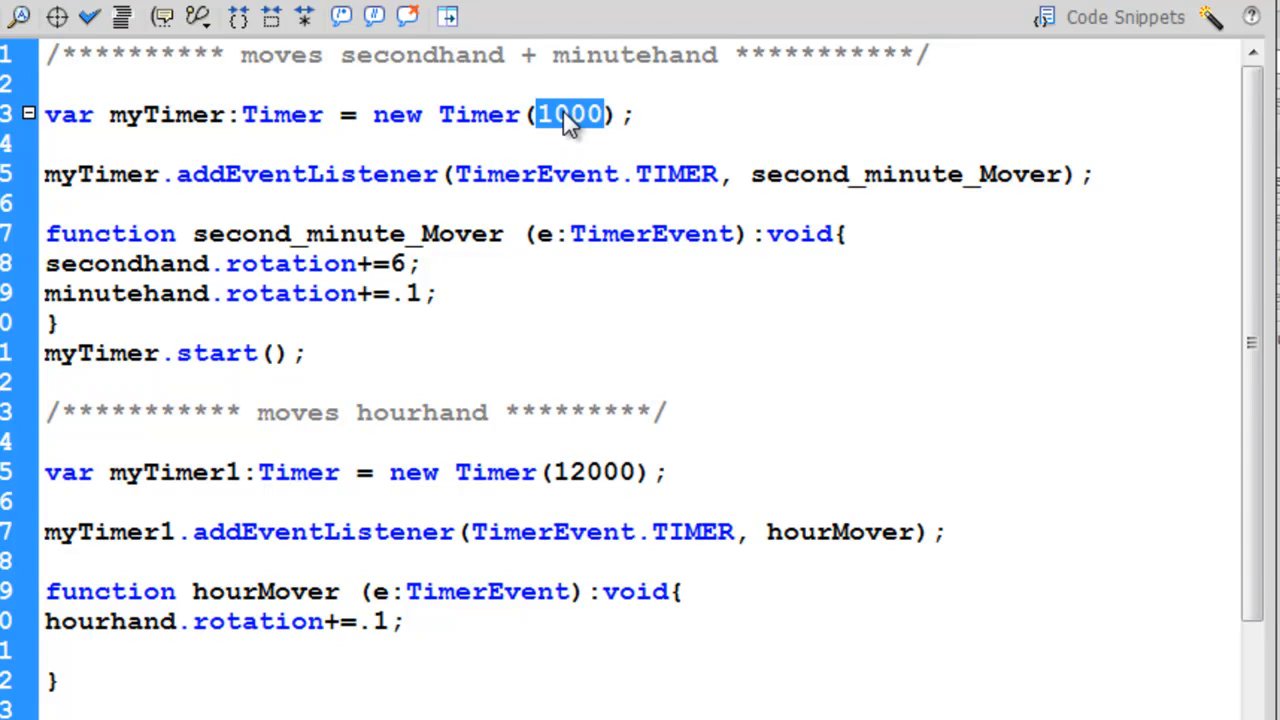
mouse_move(752, 174)
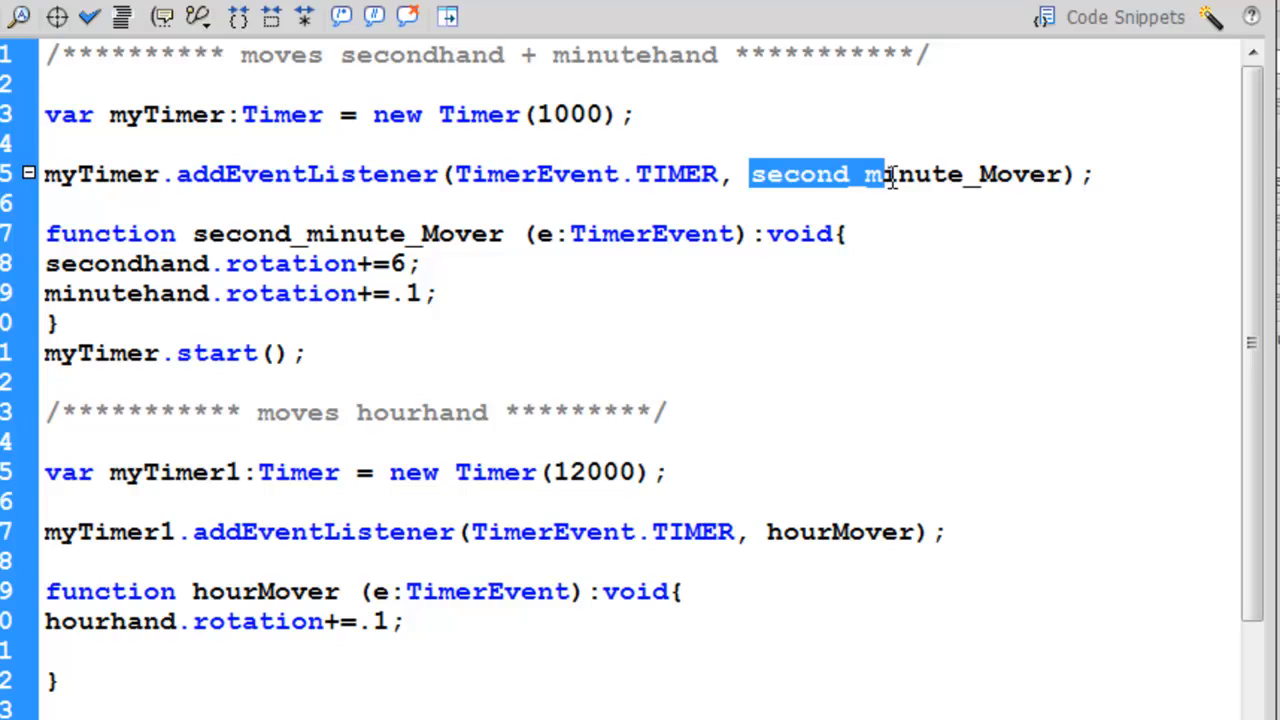
left_click_drag(888, 174, 1070, 174)
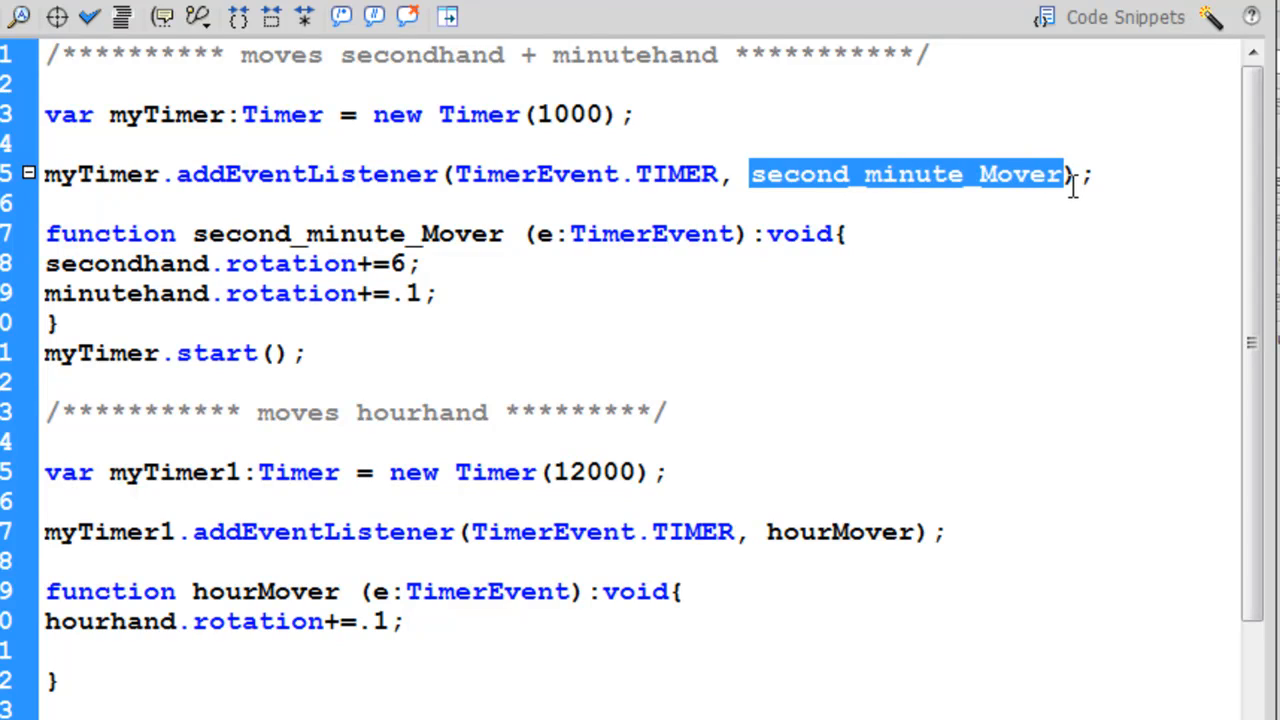
mouse_move(940, 220)
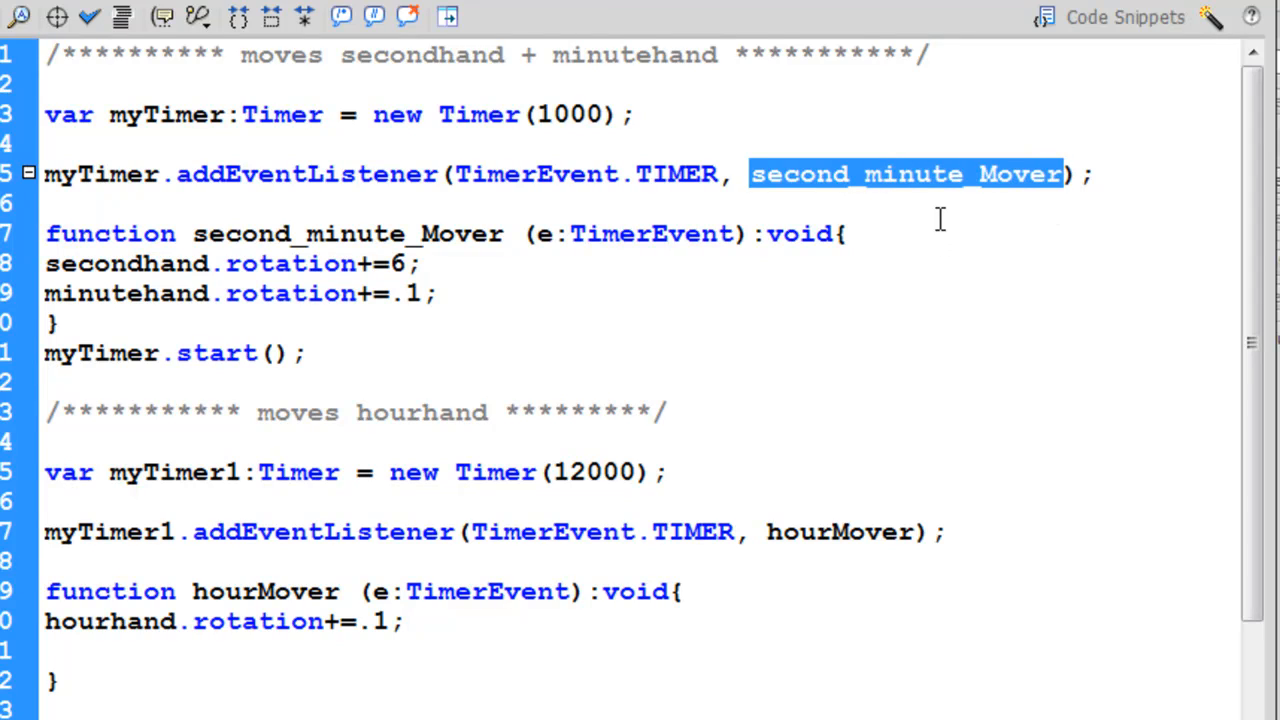
double_click(240, 232)
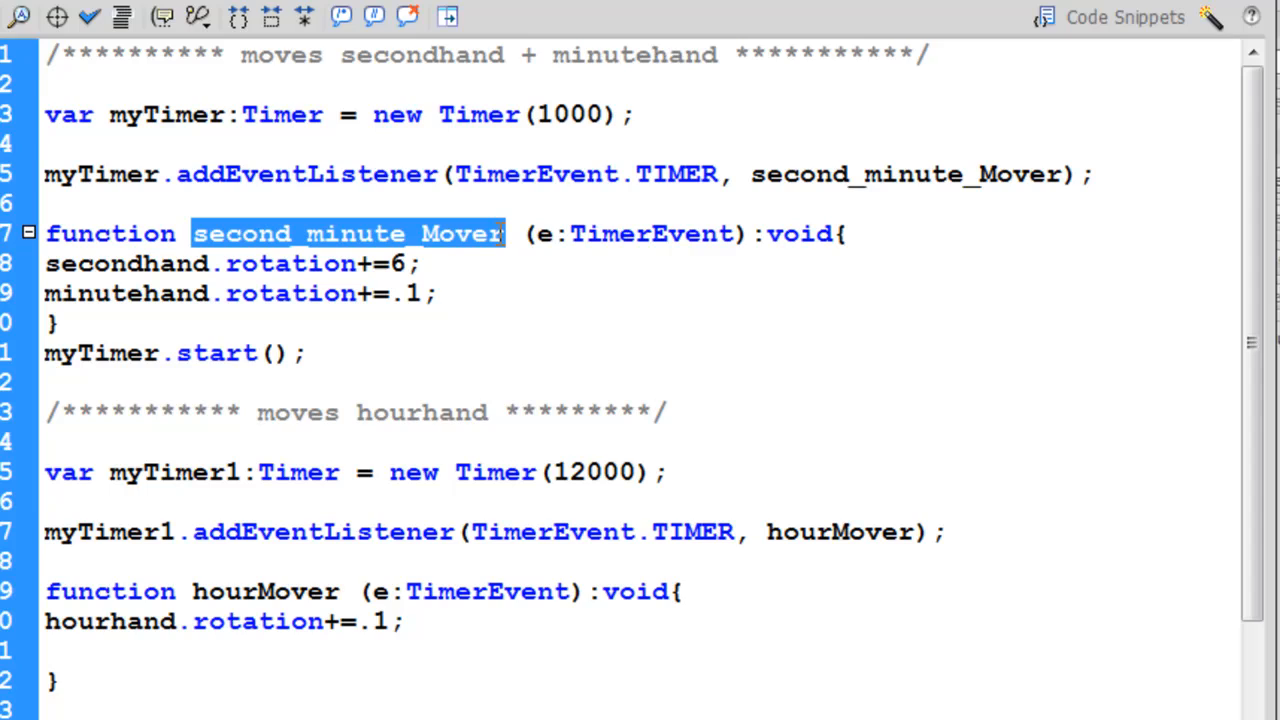
double_click(644, 232)
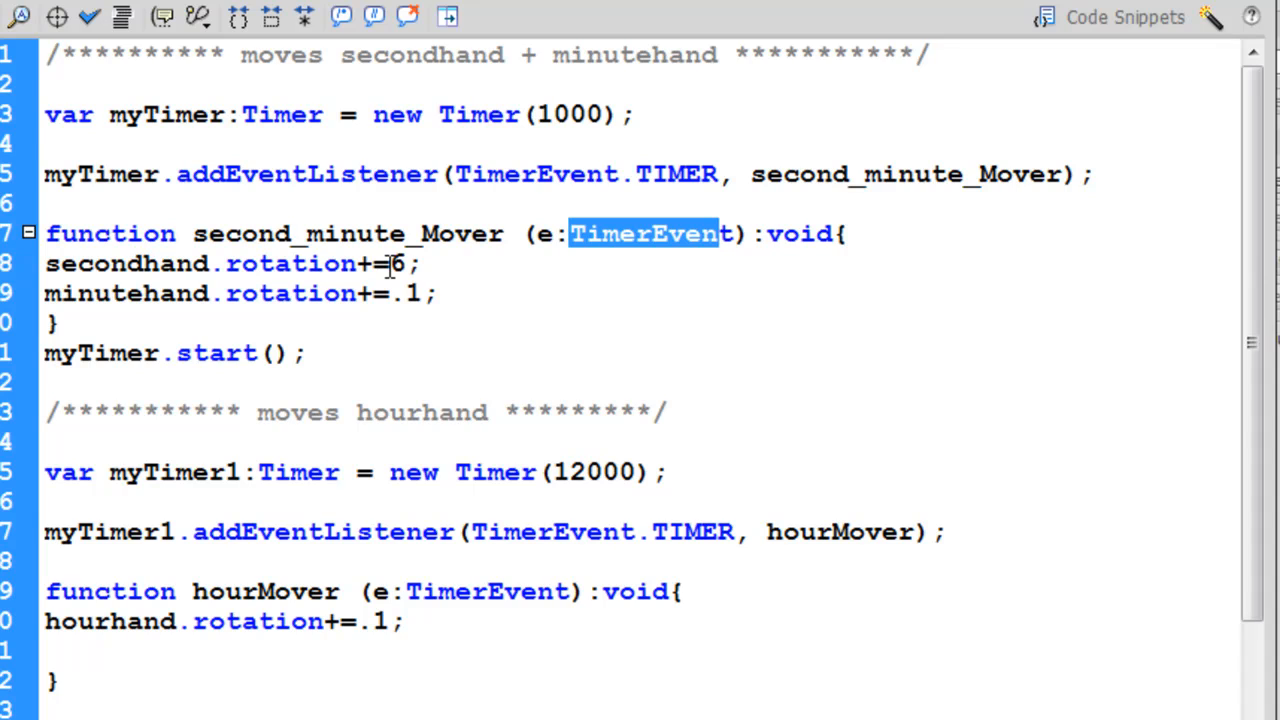
mouse_move(364, 304)
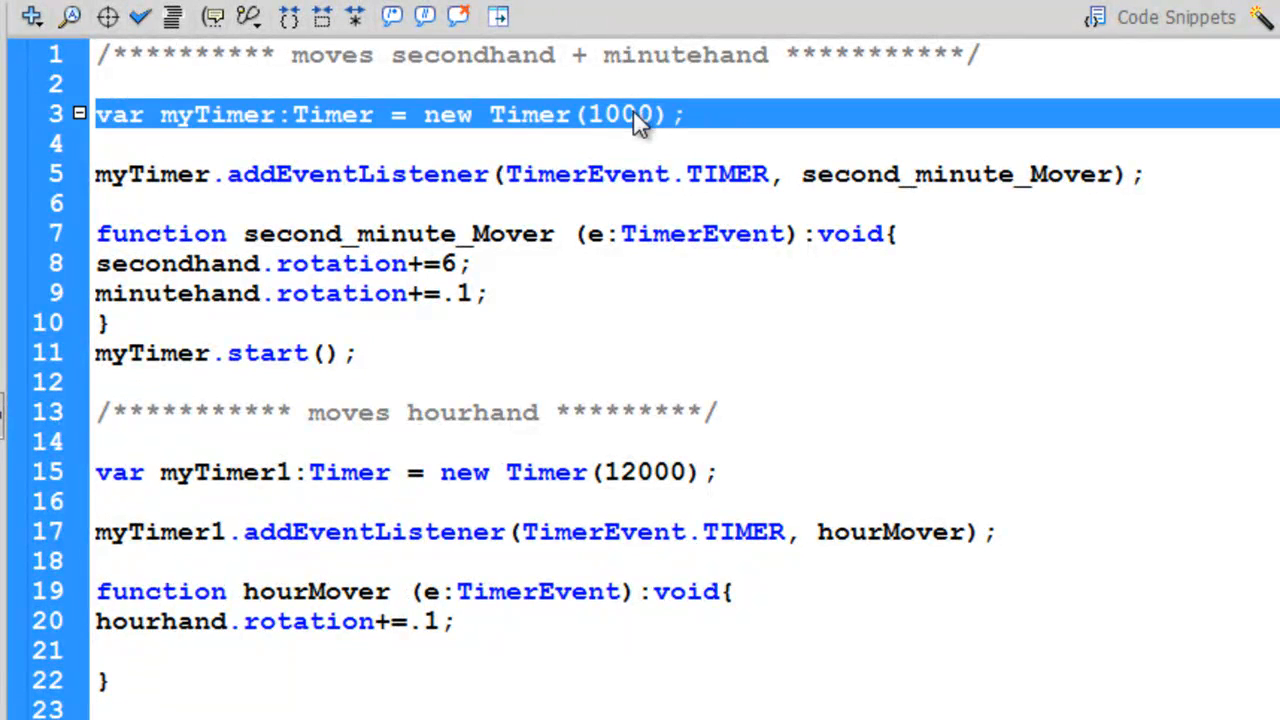
left_click(642, 136)
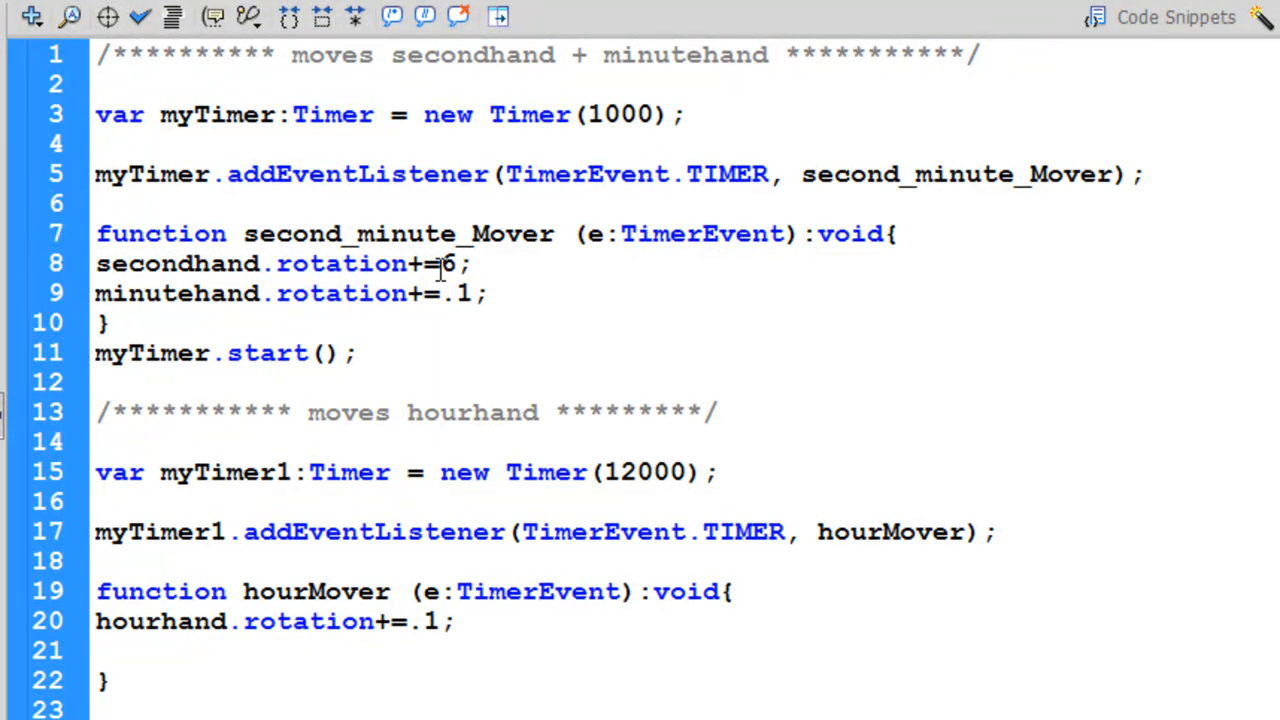
double_click(452, 264)
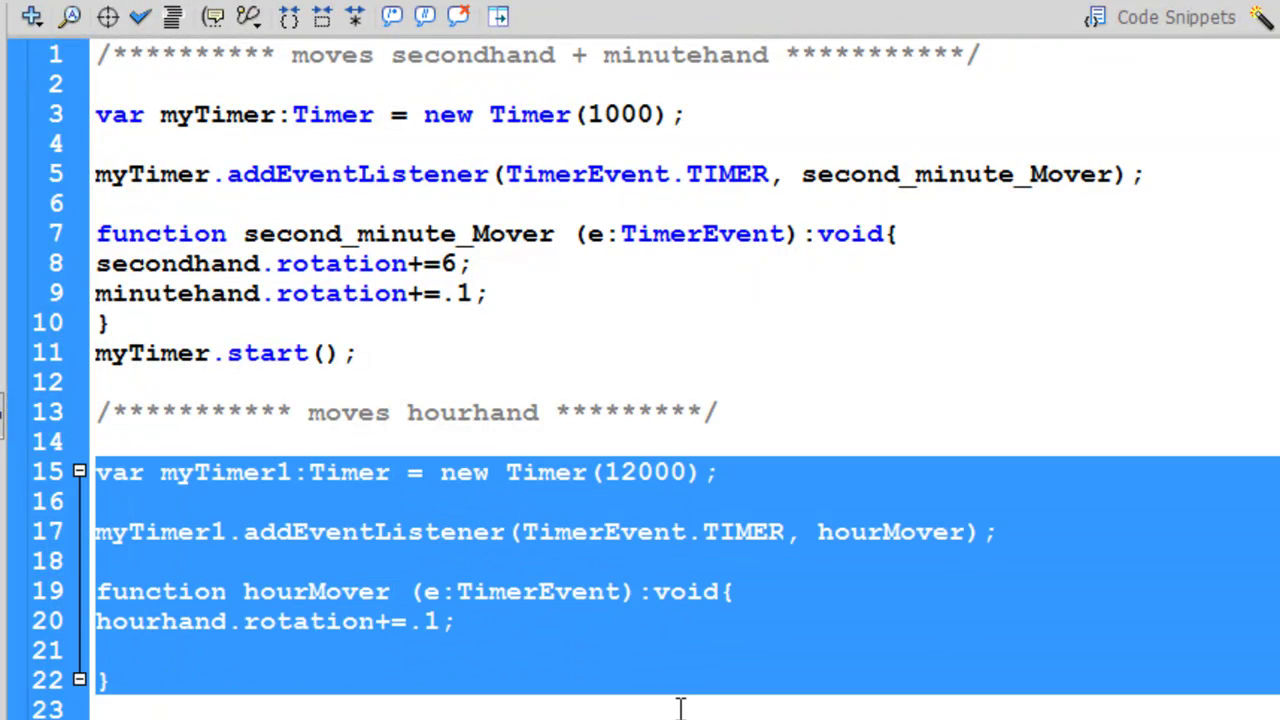
mouse_move(642, 512)
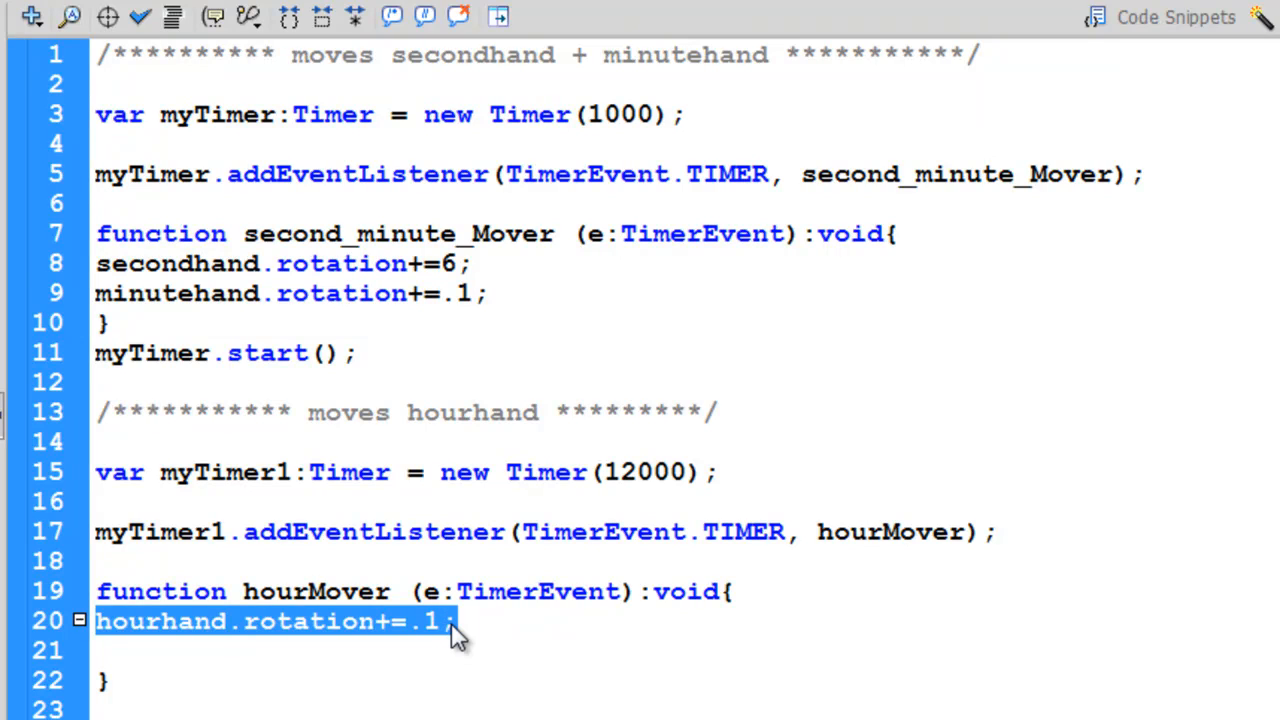
mouse_move(608, 472)
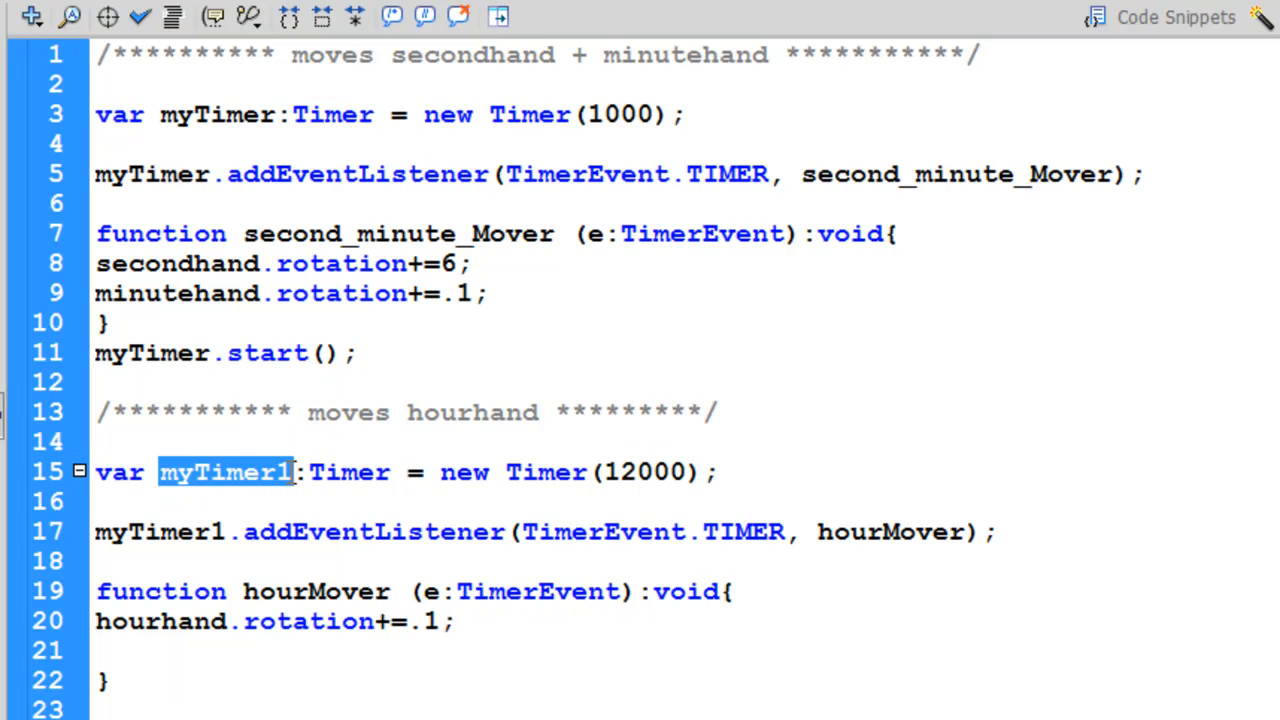
mouse_move(434, 492)
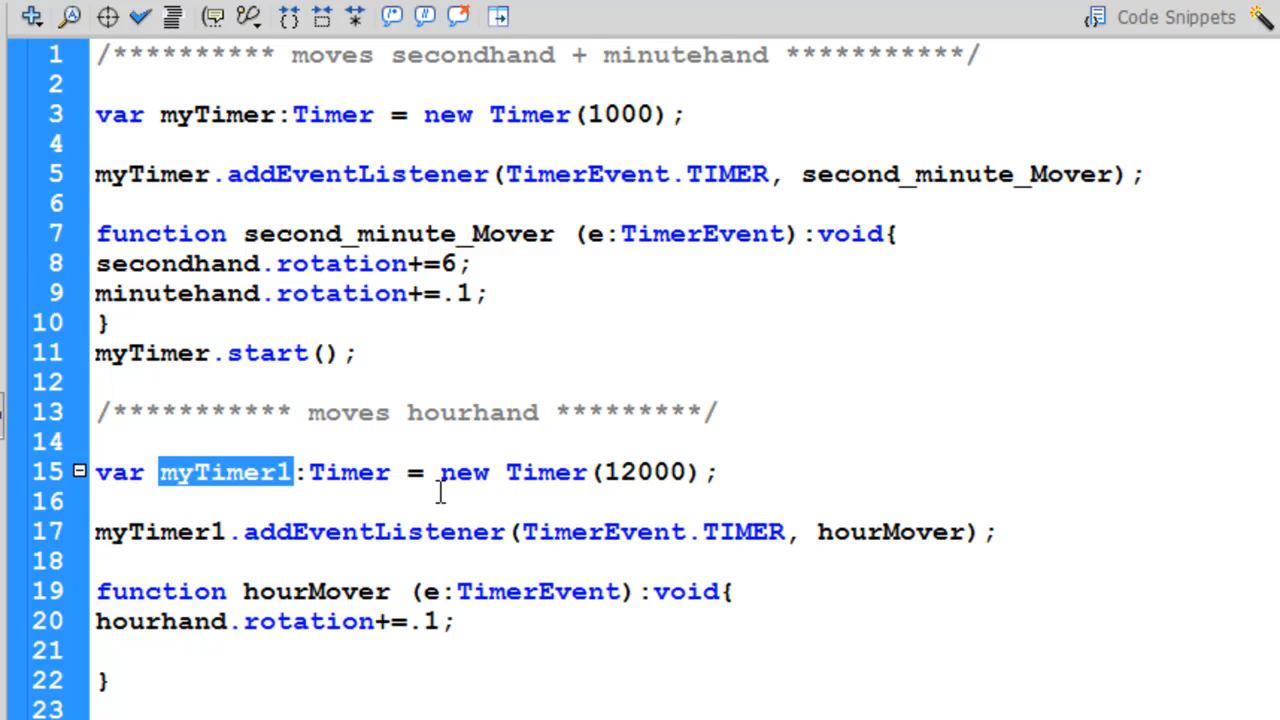
mouse_move(612, 476)
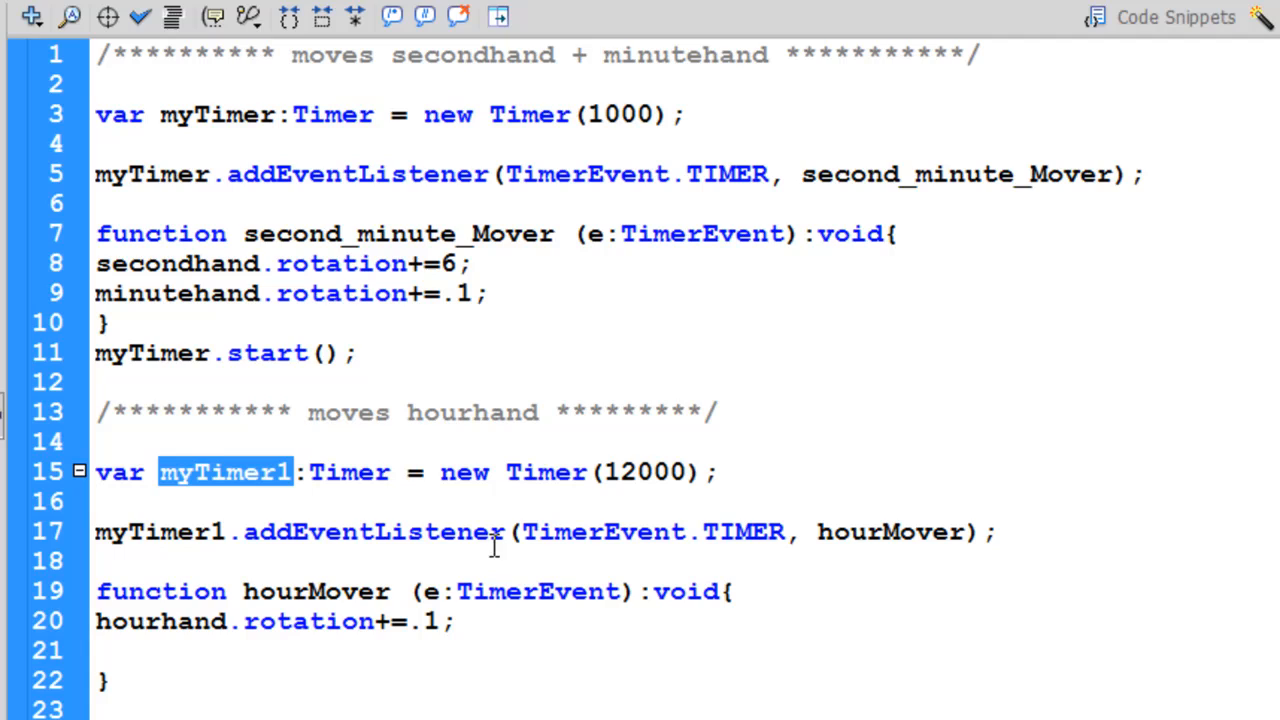
double_click(376, 532)
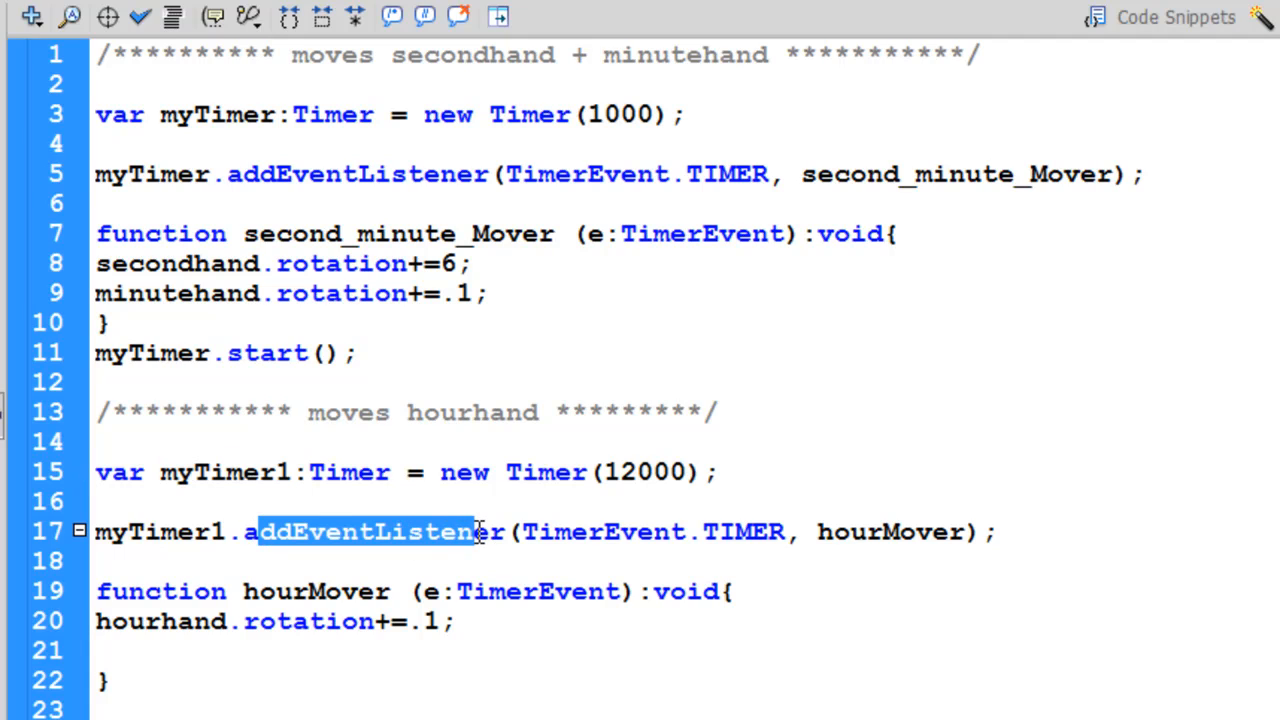
left_click_drag(470, 532, 680, 532)
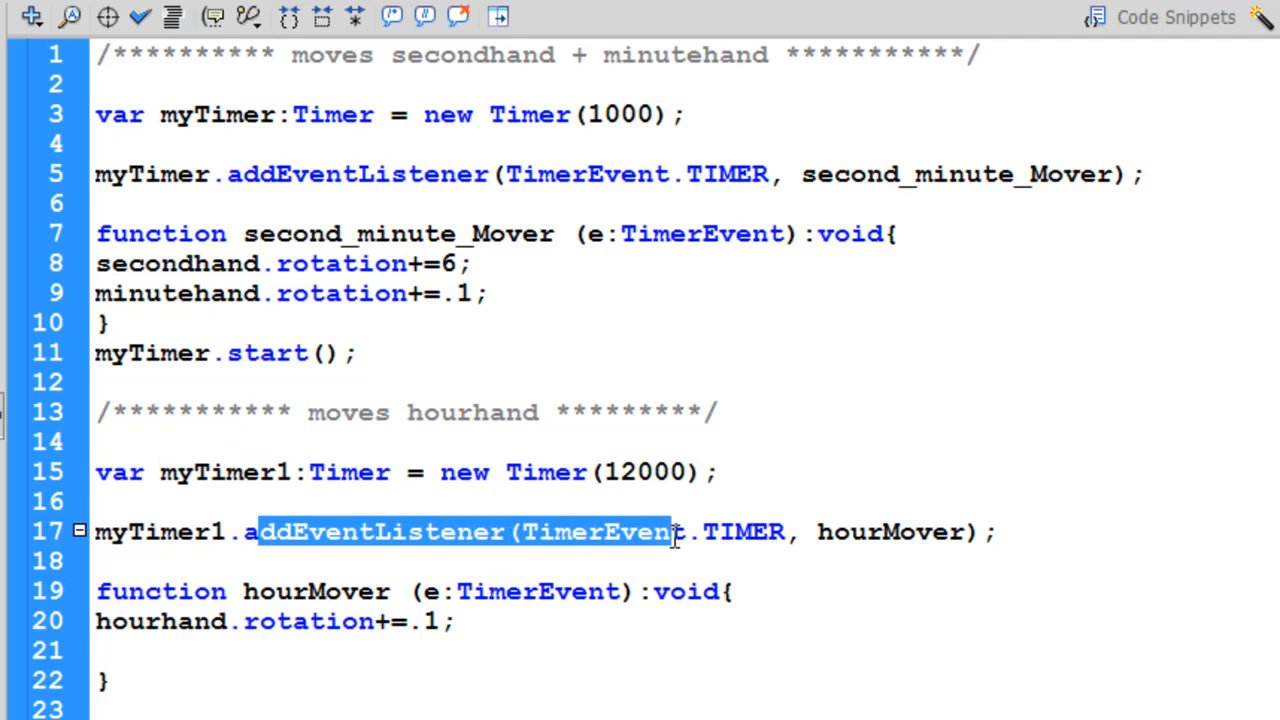
left_click_drag(676, 532, 744, 532)
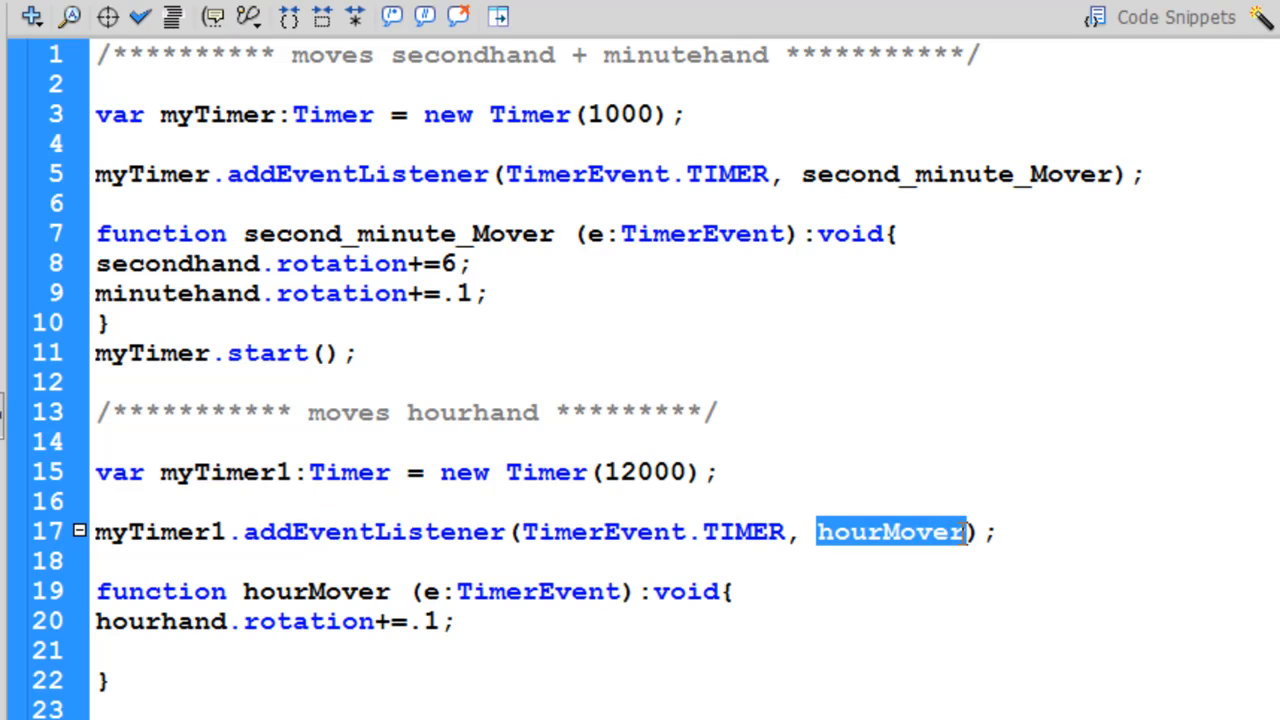
double_click(300, 592)
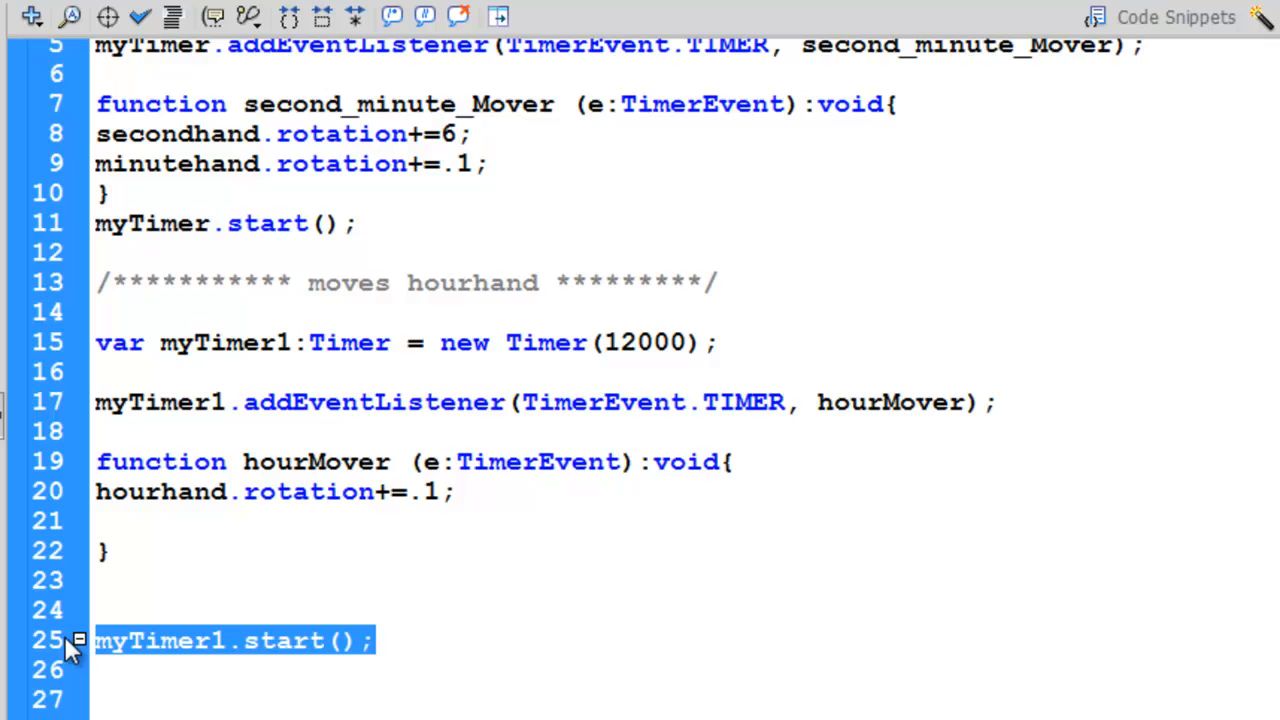
scroll("up", 3)
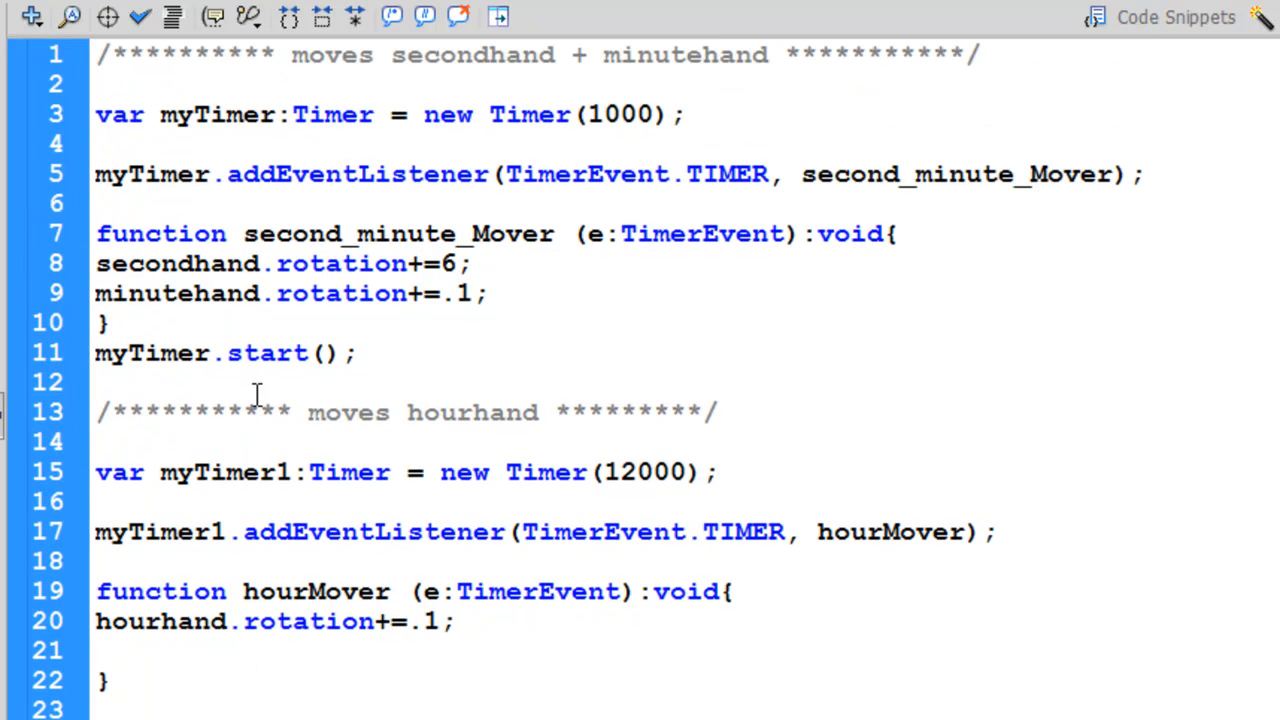
triple_click(220, 352)
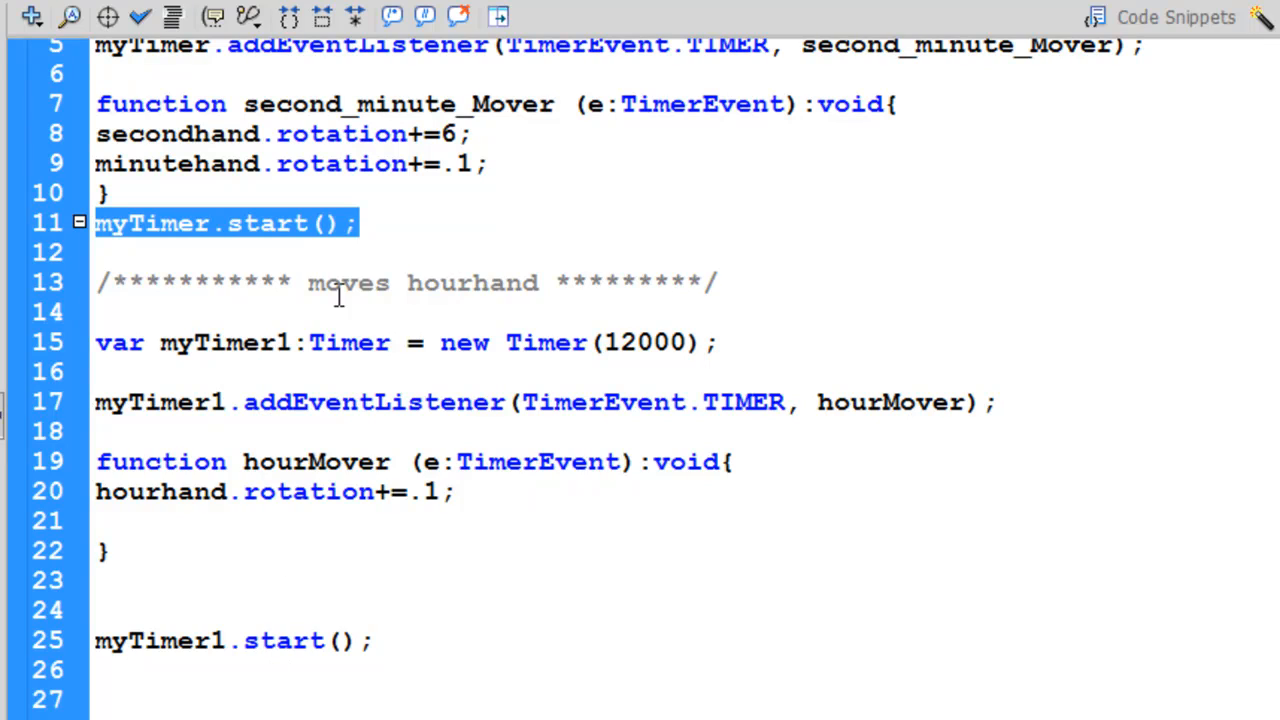
mouse_move(210, 258)
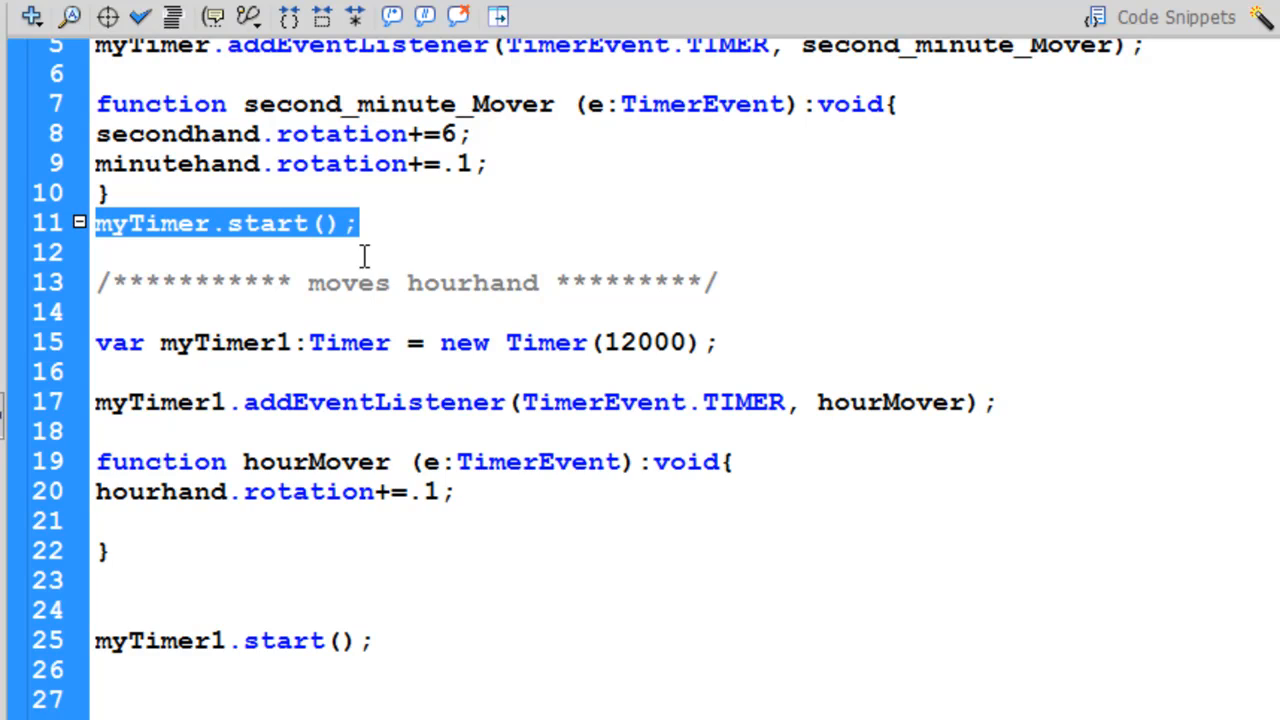
mouse_move(544, 220)
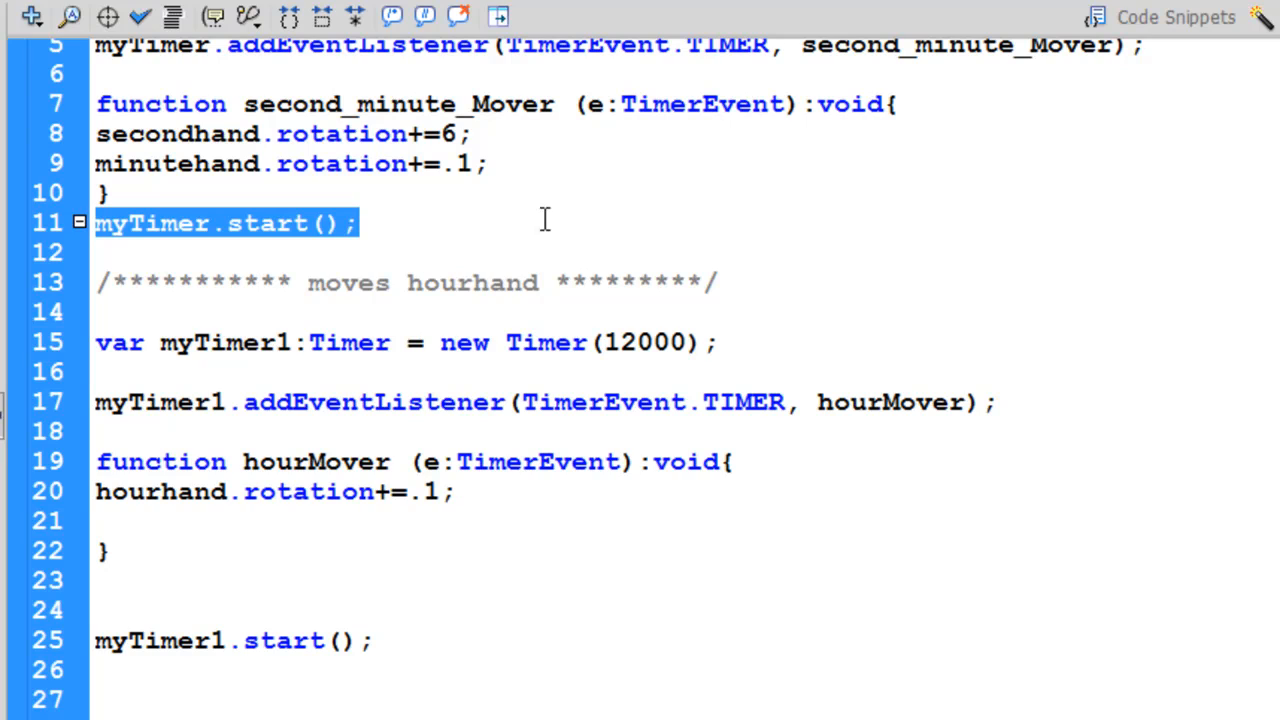
double_click(644, 342)
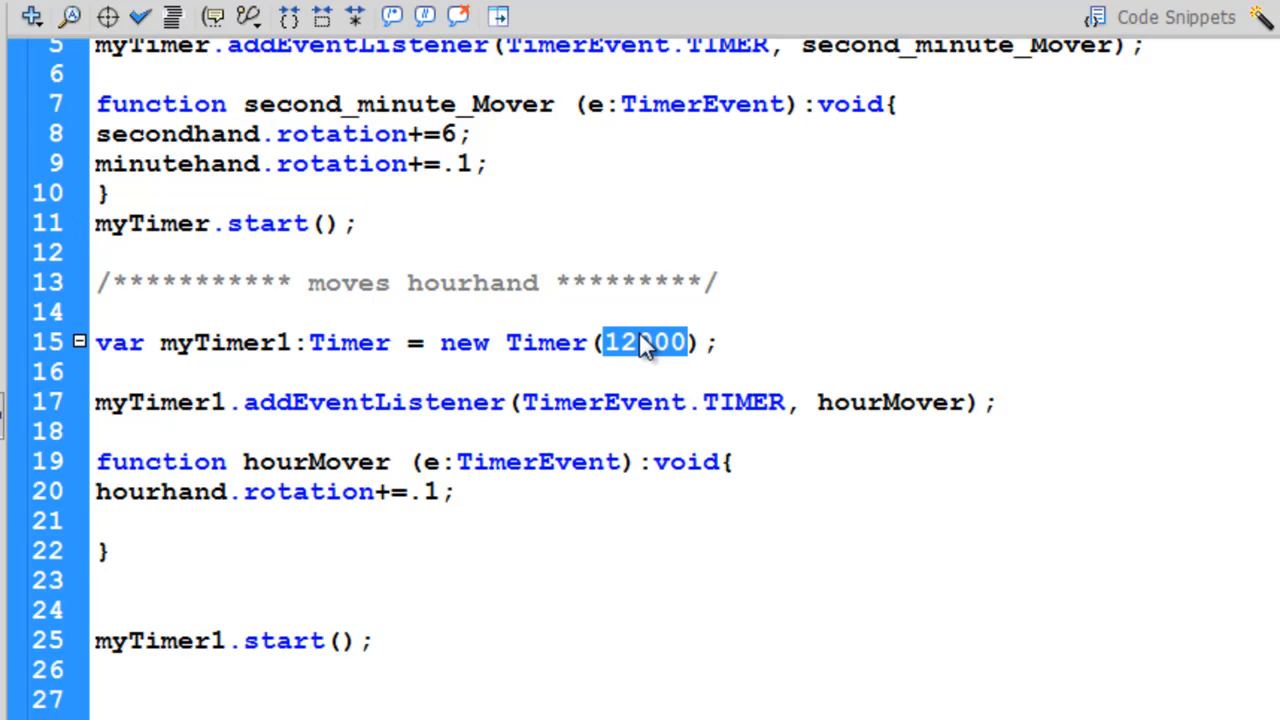